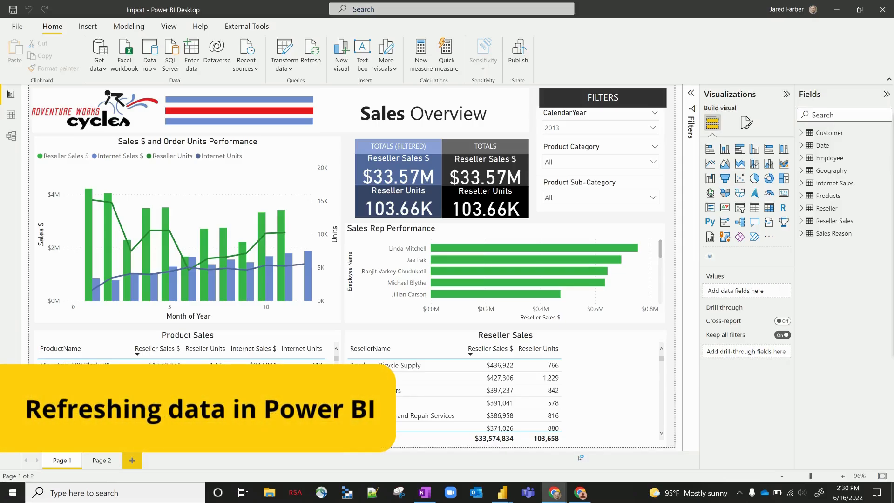
mouse_move(578, 458)
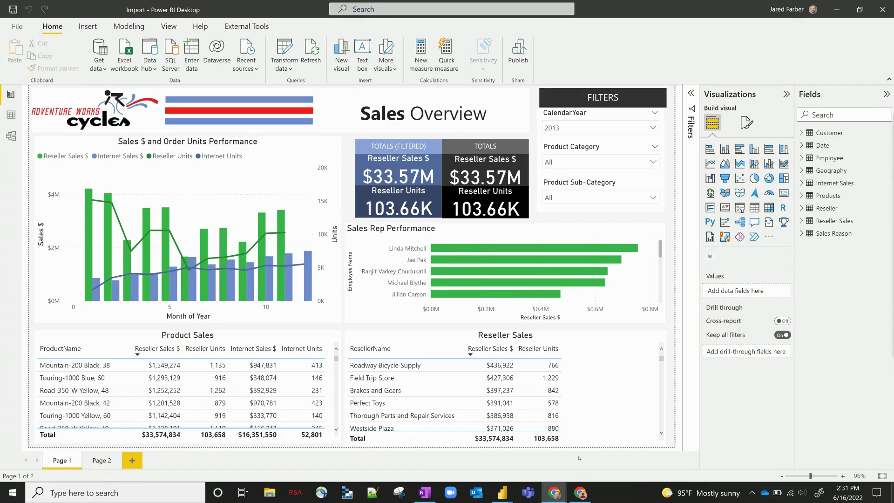
mouse_move(239, 173)
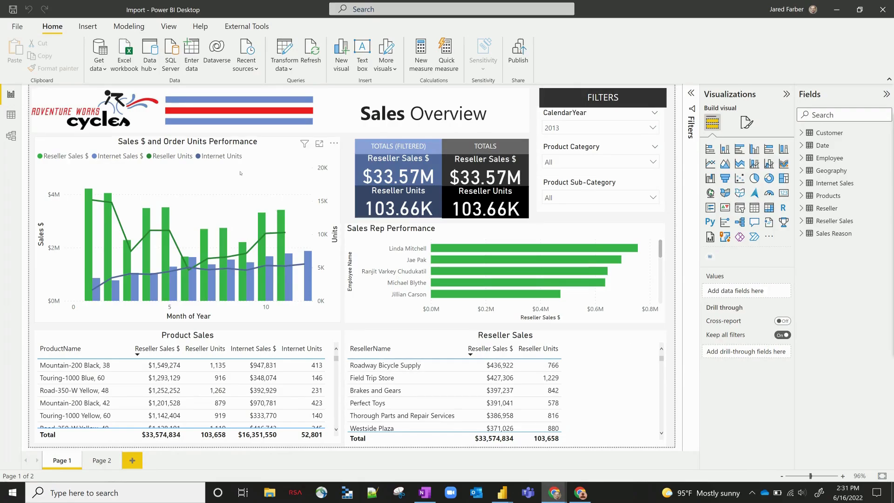
mouse_move(317, 93)
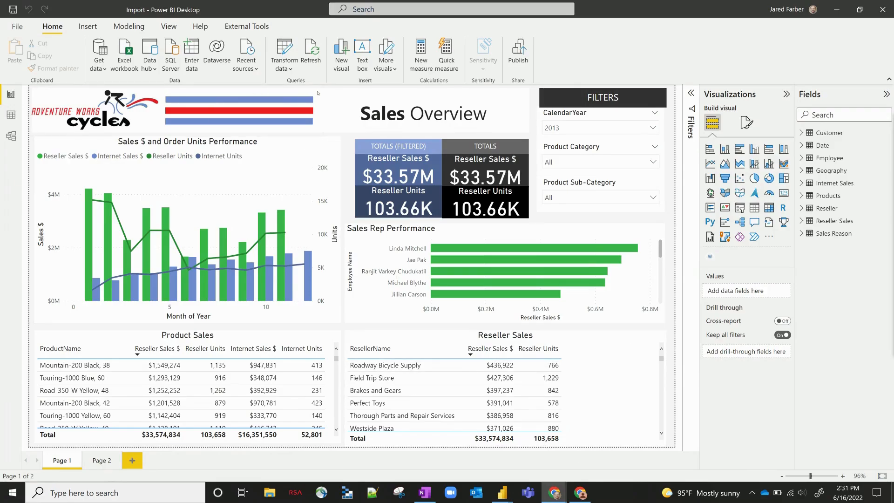
mouse_move(310, 51)
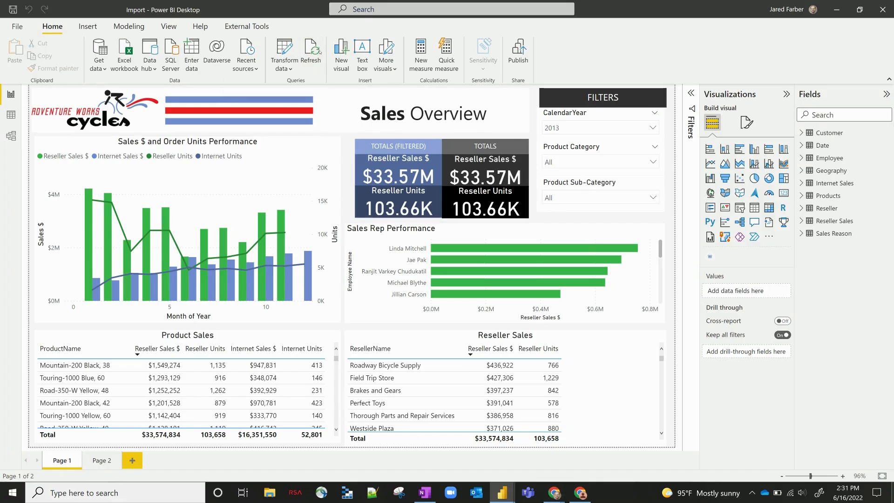
- Refresh the Sales Overview report's model data from its source
left_click(311, 54)
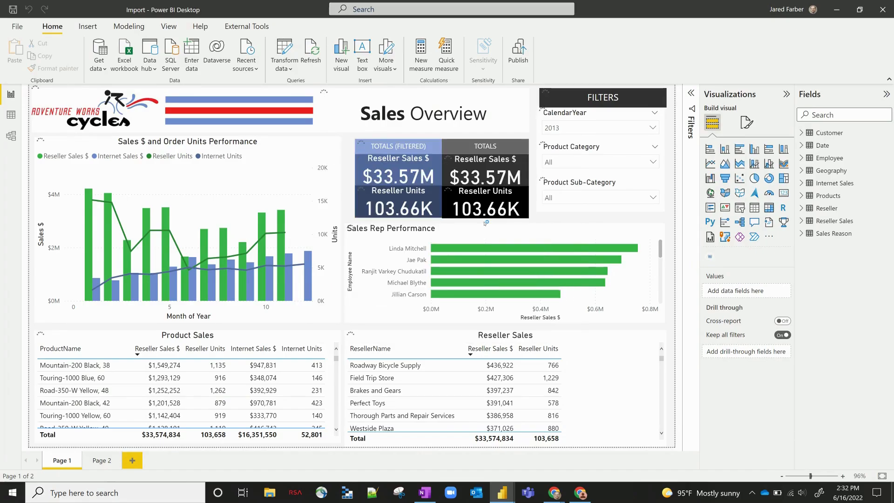
mouse_move(488, 225)
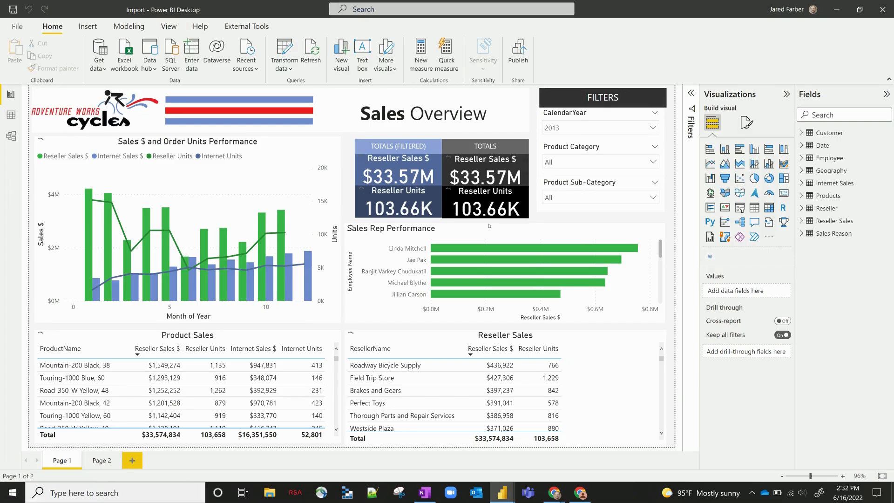
mouse_move(830, 254)
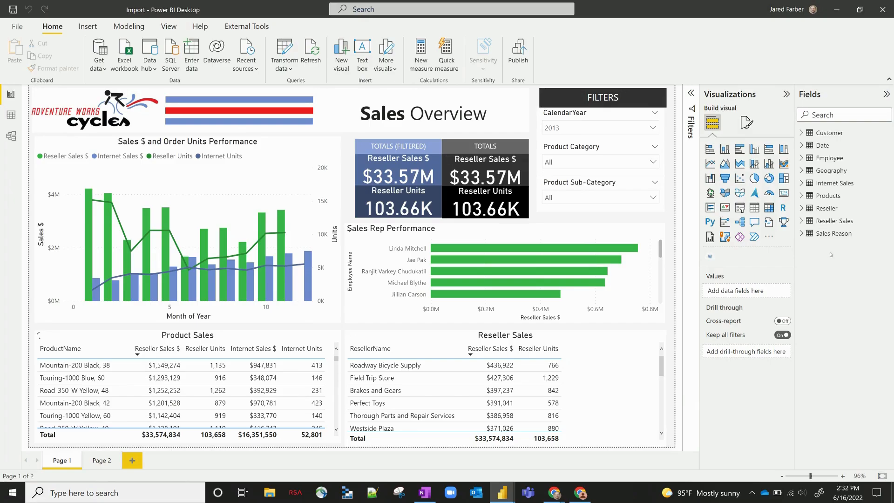
mouse_move(835, 220)
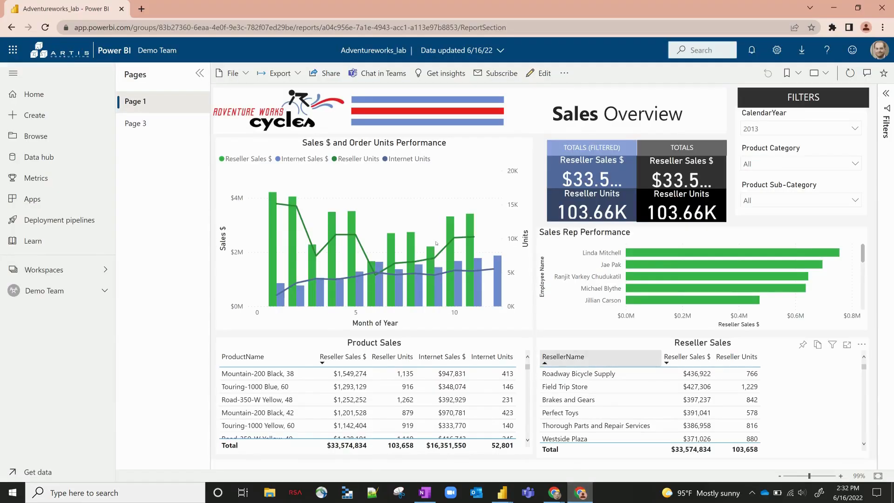
- Open Demo Team's datasets and dataflows list and the Adventureworks_lab options menu
left_click(43, 269)
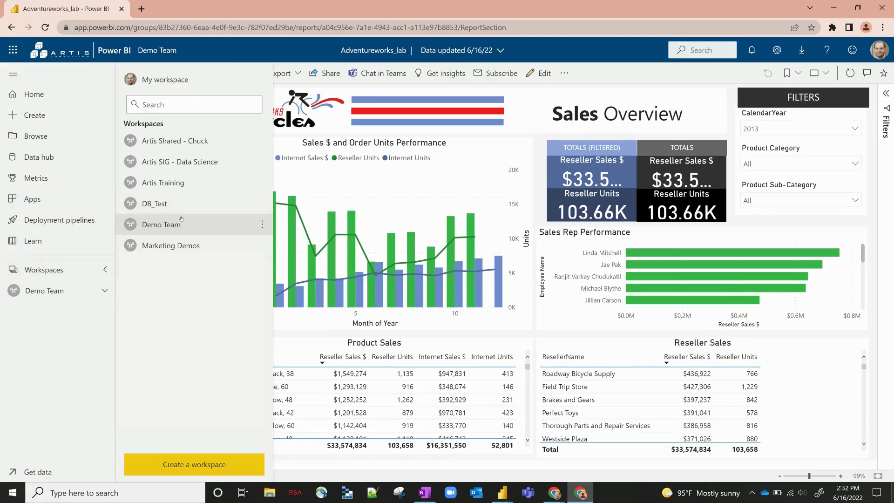
left_click(162, 224)
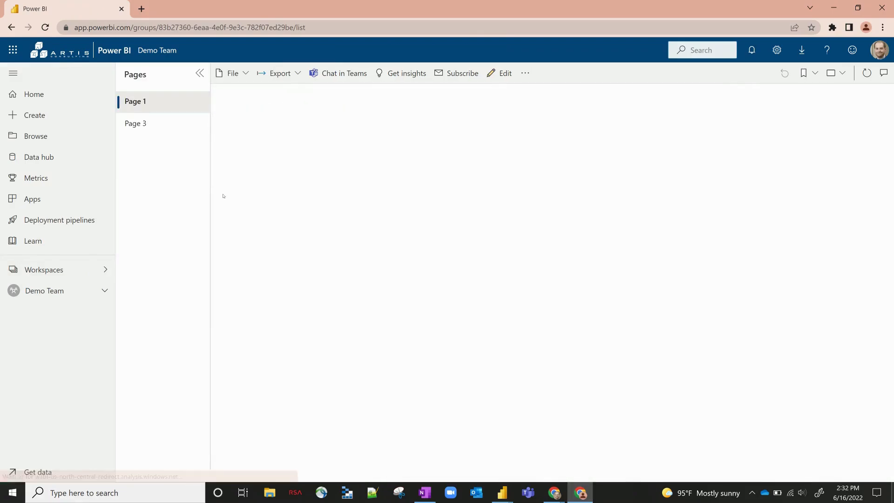
left_click(43, 294)
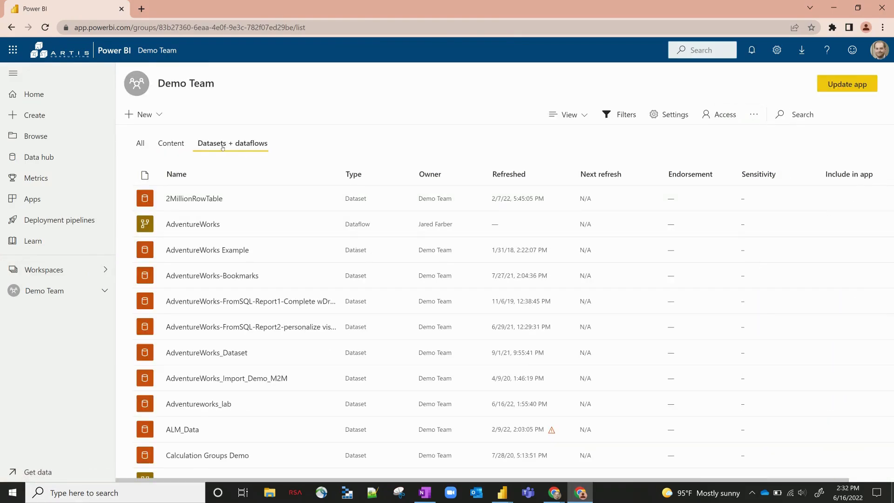
mouse_move(199, 404)
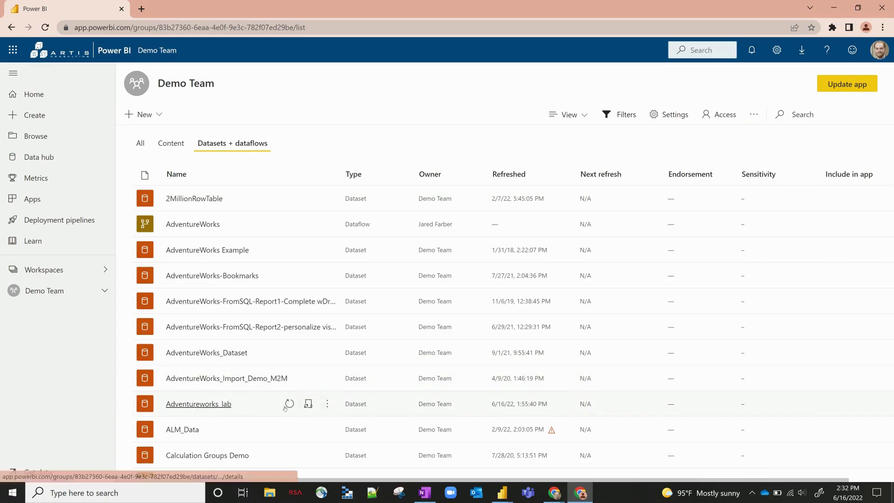
left_click(327, 403)
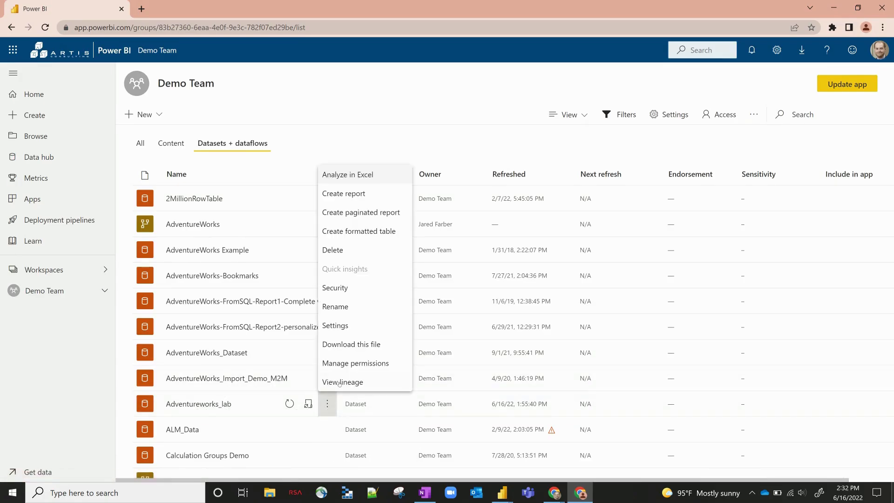
mouse_move(335, 326)
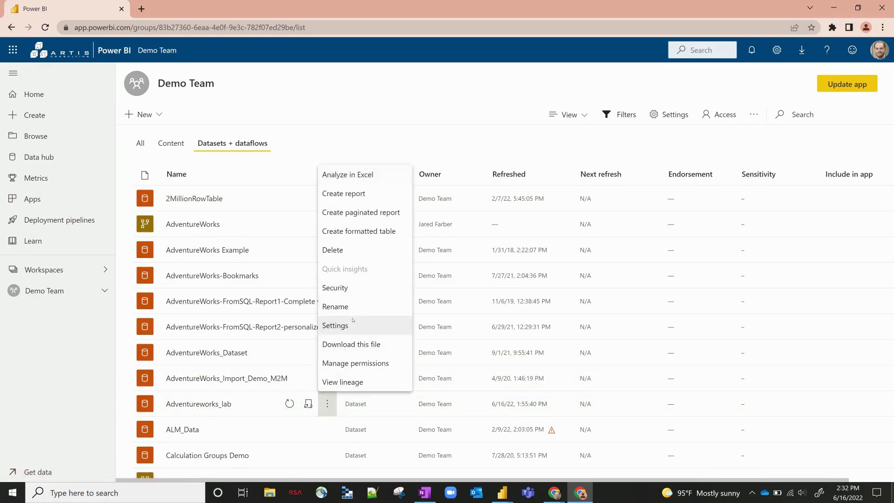
- Open the Adventureworks_lab dataset settings page and scroll through its sections
left_click(335, 325)
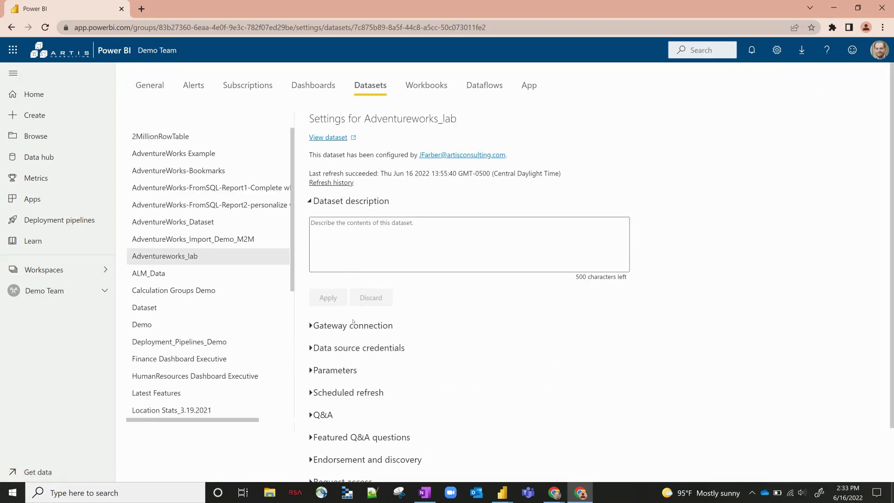
mouse_move(424, 327)
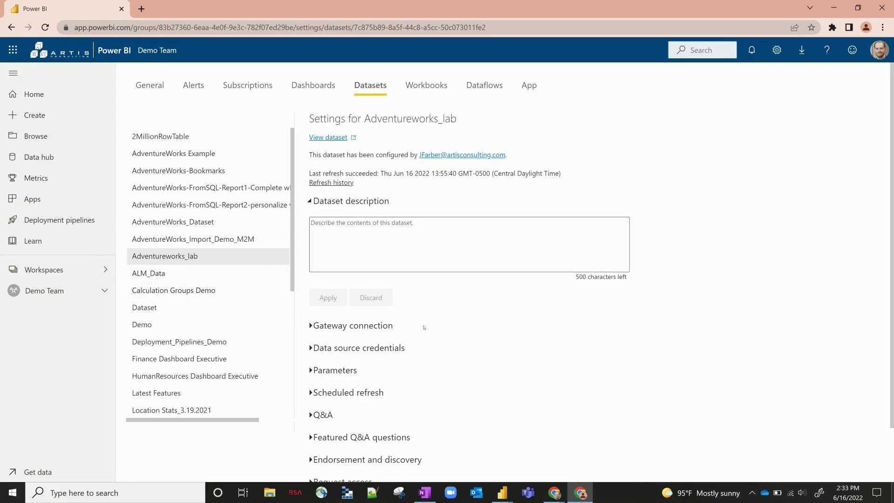
scroll("down", 3)
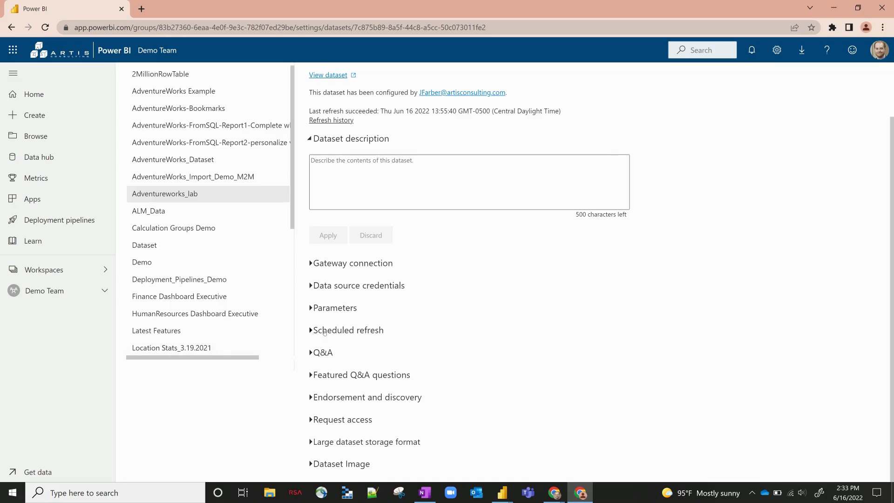
- Turn on scheduled refresh and add a daily refresh time of 1:00 PM
left_click(347, 330)
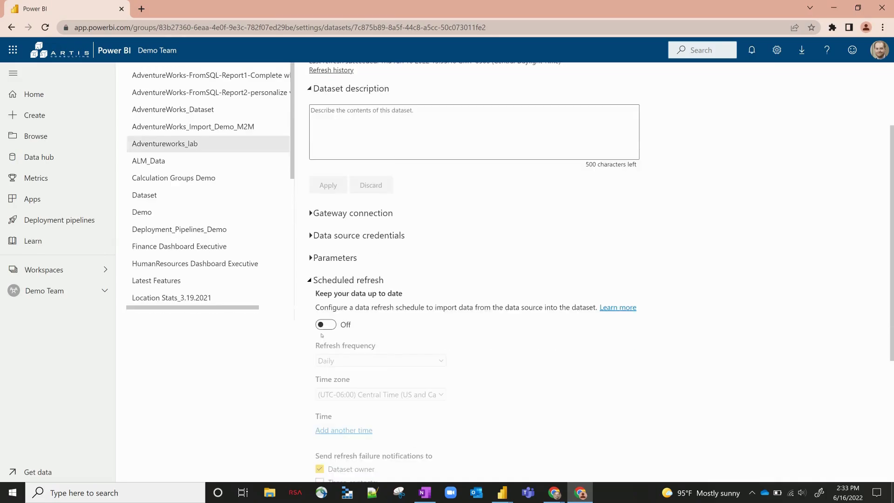
left_click(325, 325)
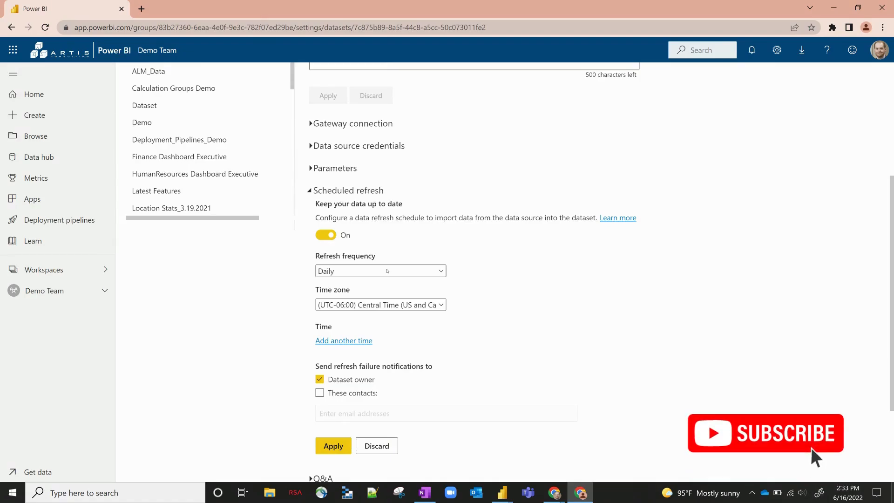
left_click(380, 270)
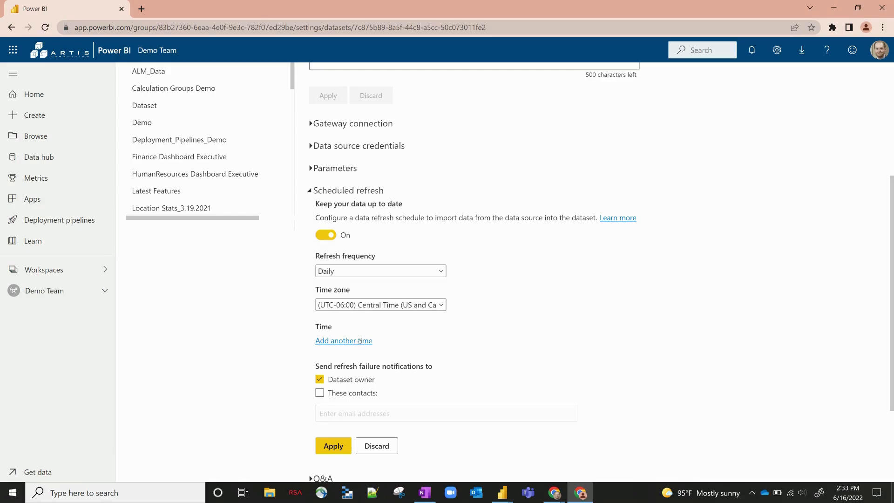
left_click(343, 340)
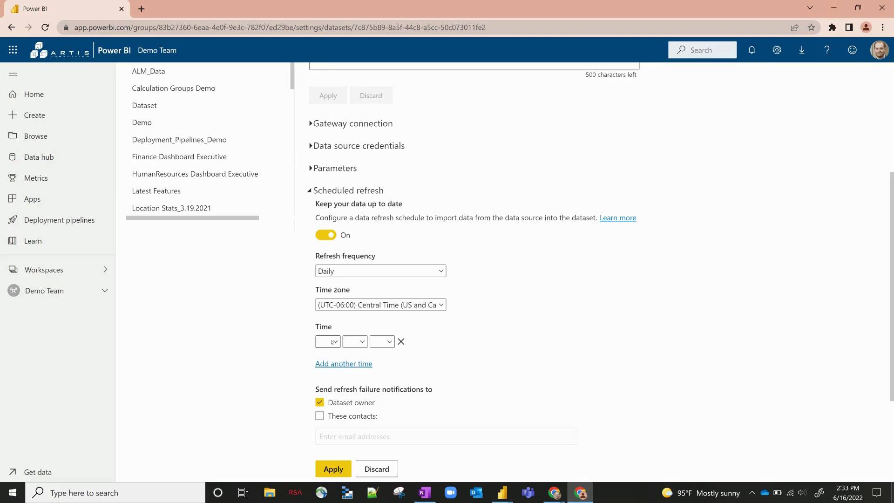
left_click(328, 341)
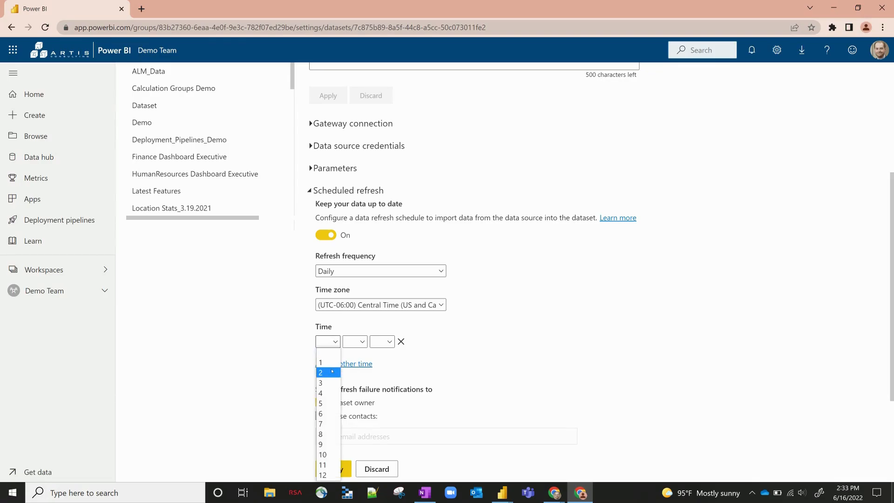
left_click(320, 363)
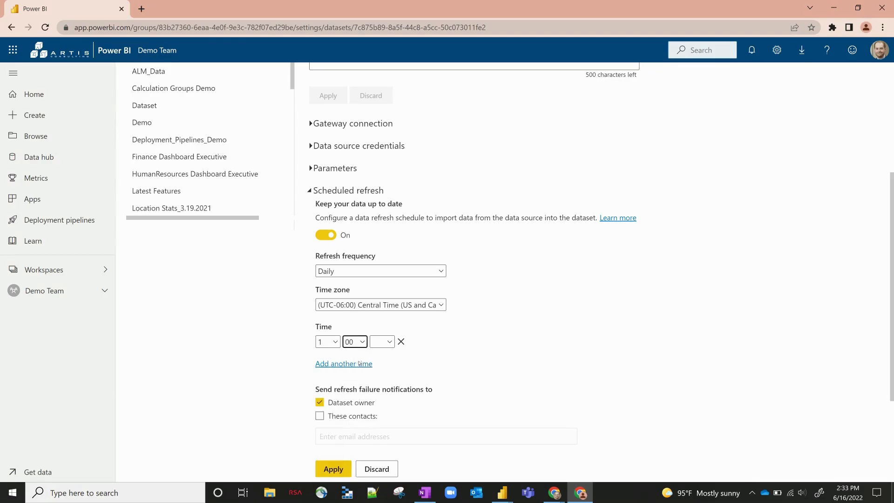
- Apply the new refresh schedule and dismiss the schedule-updated notification
scroll("down", 3)
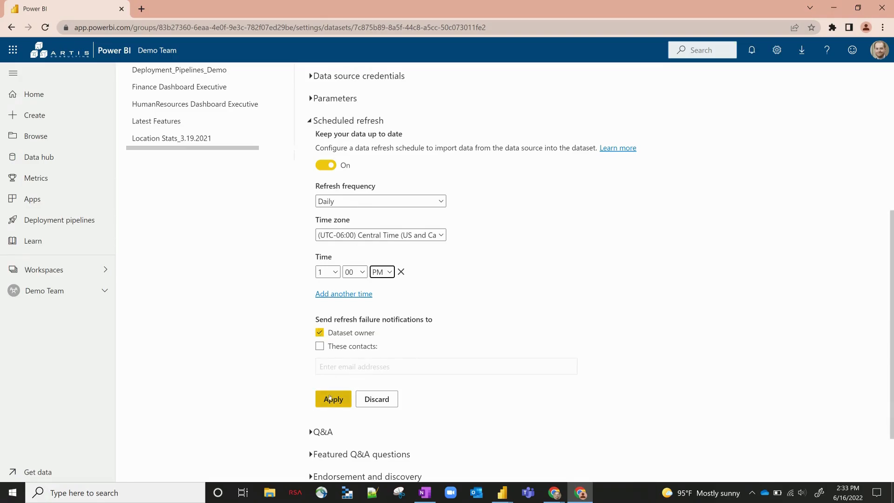
left_click(333, 398)
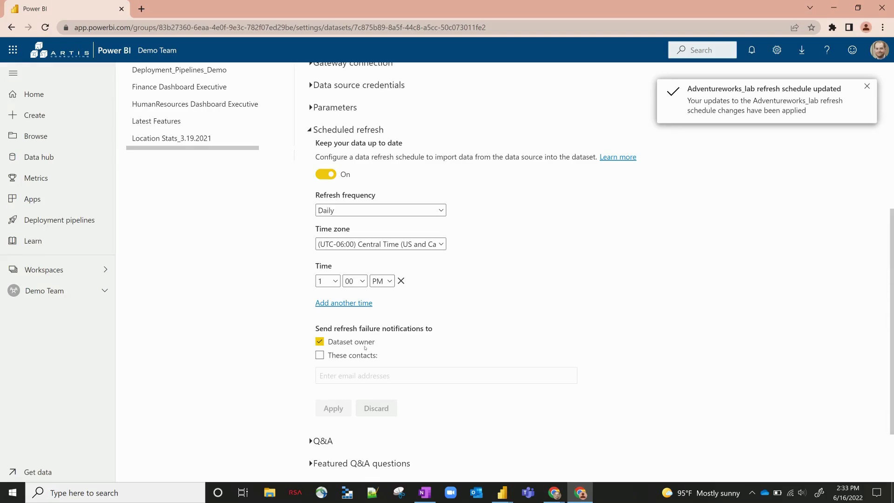
left_click(867, 86)
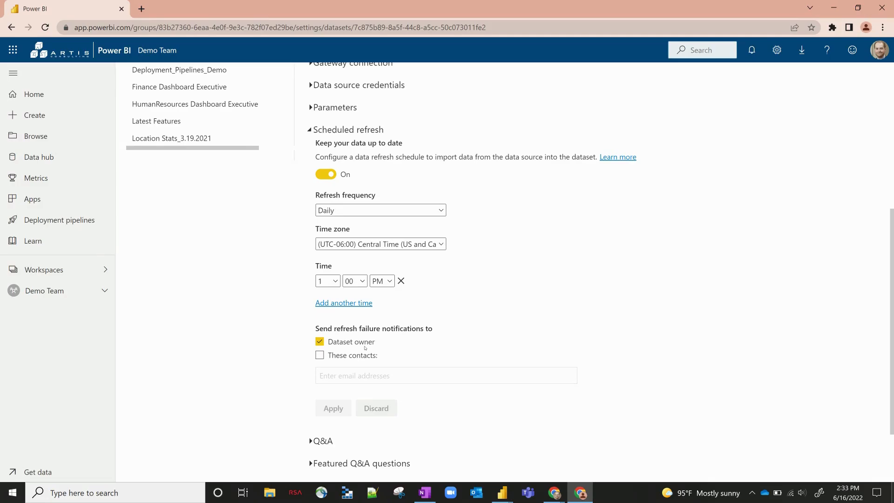
scroll("up", 3)
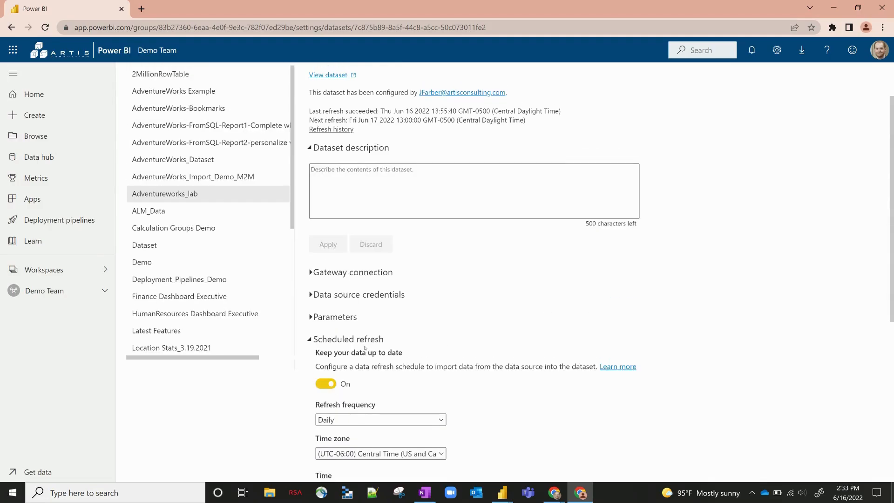
scroll("up", 3)
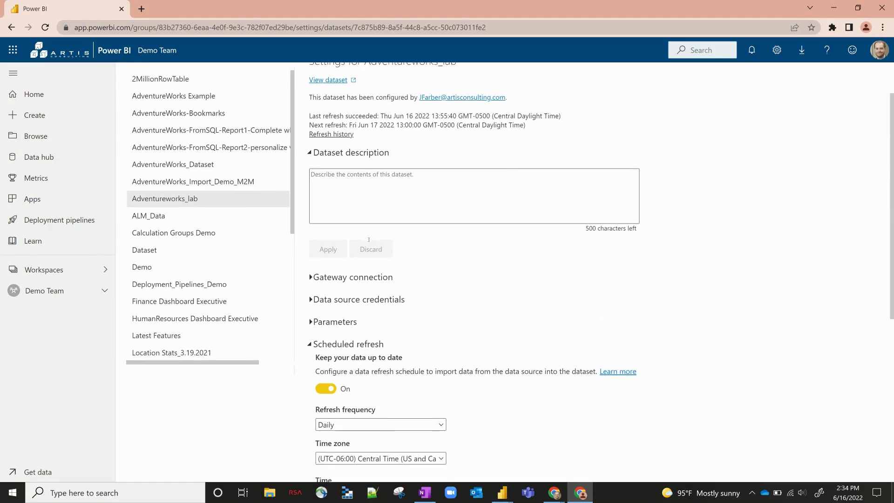
scroll("up", 3)
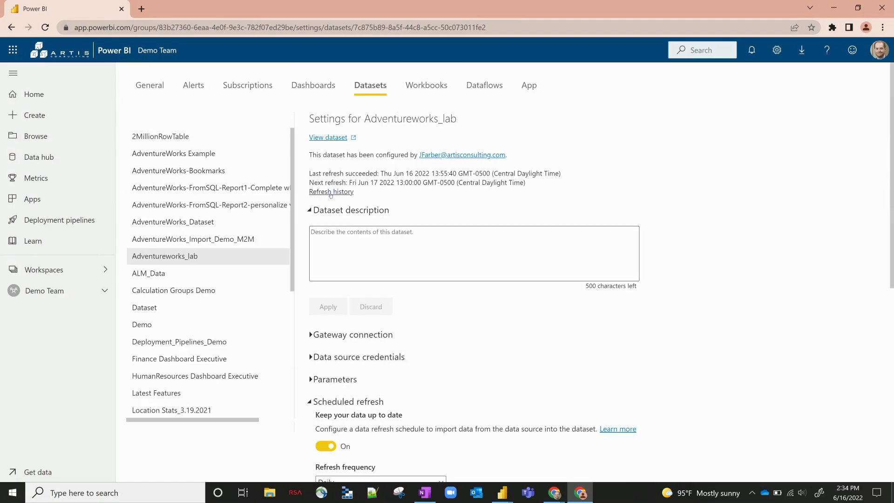
- Review the completed on-demand refresh entry in Refresh history, then close it
left_click(331, 190)
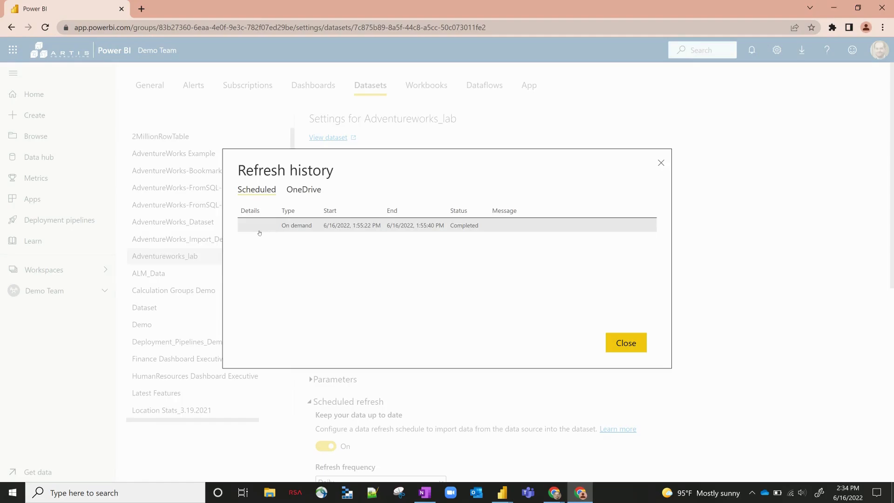
mouse_move(325, 230)
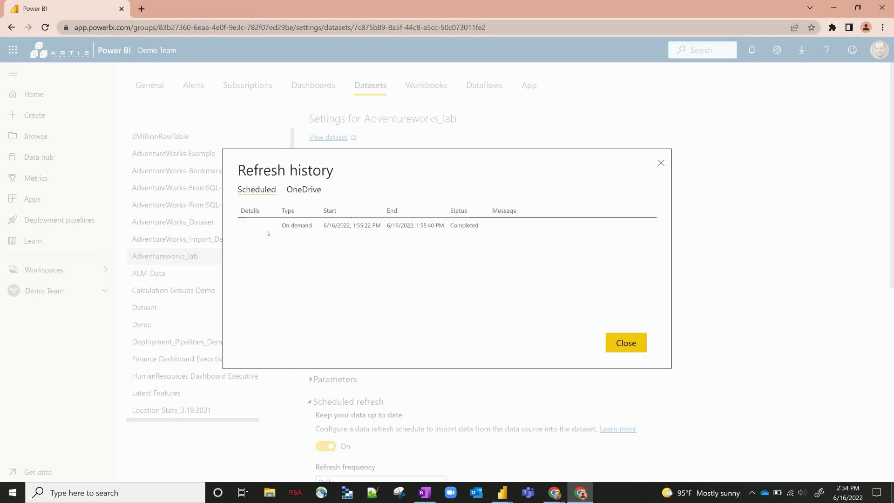
mouse_move(269, 267)
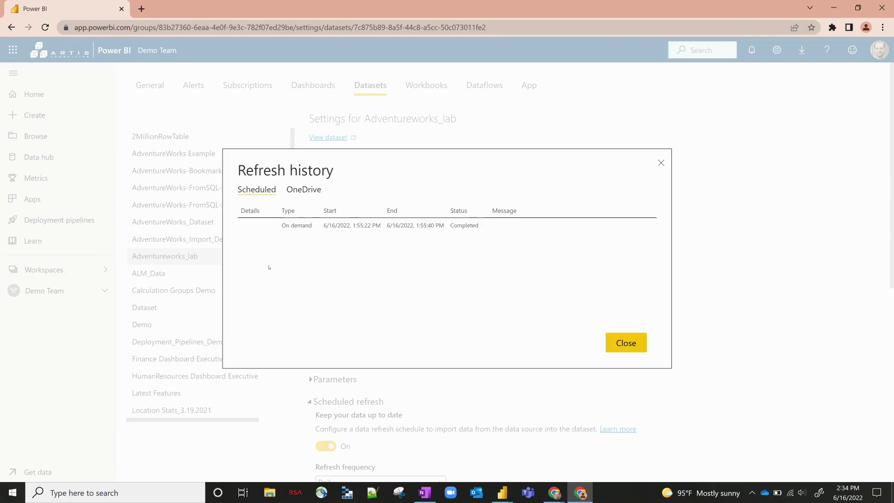
left_click(625, 342)
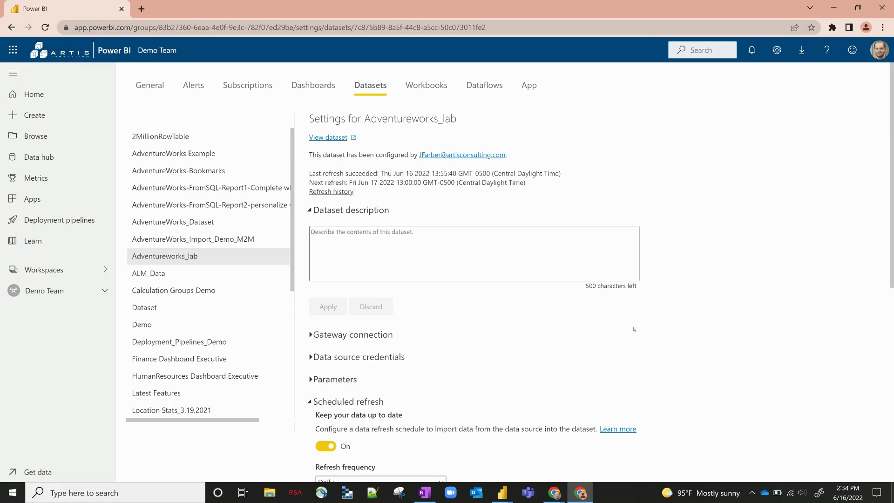
- Map the gateway connection's SQL Server source to Adventure Works Data Source
scroll("down", 3)
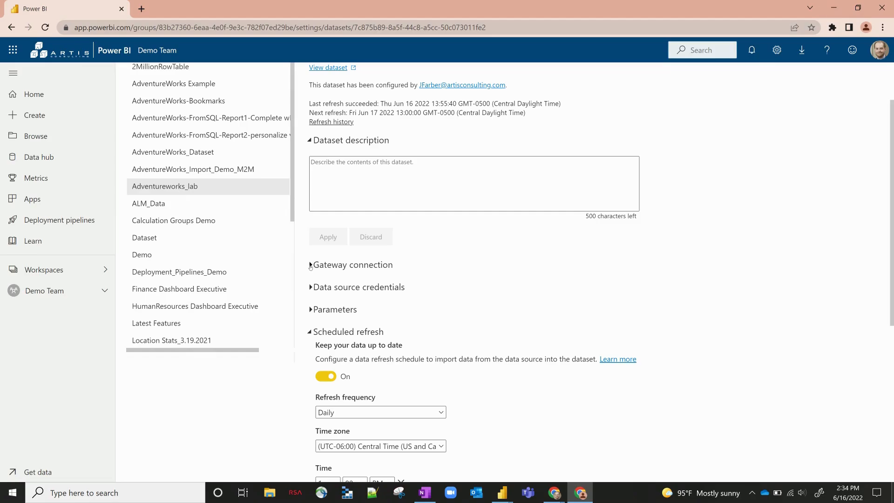
left_click(310, 265)
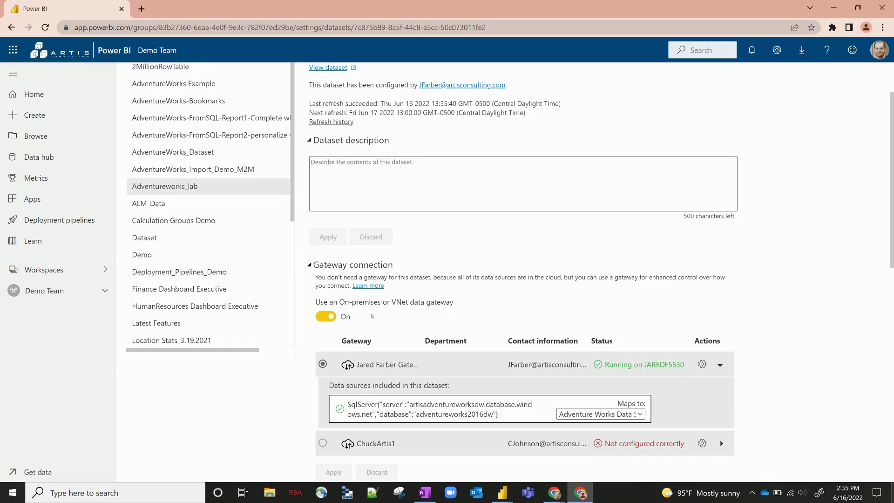
scroll("down", 3)
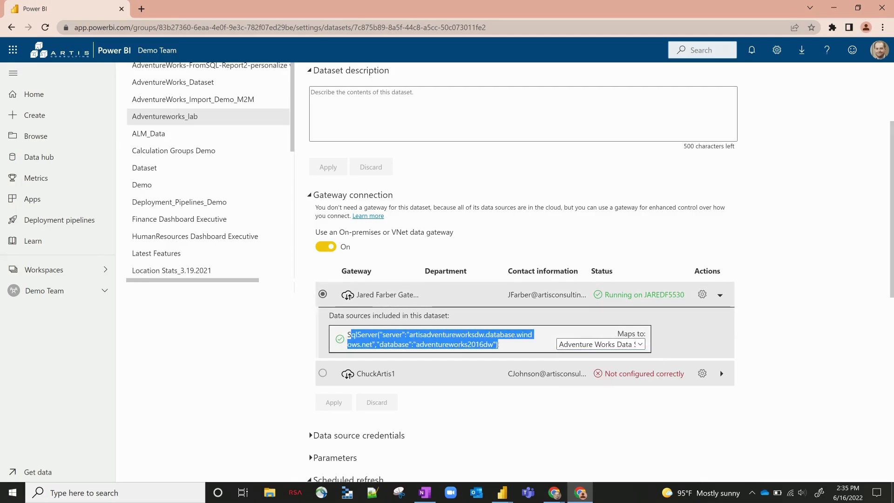
left_click(600, 344)
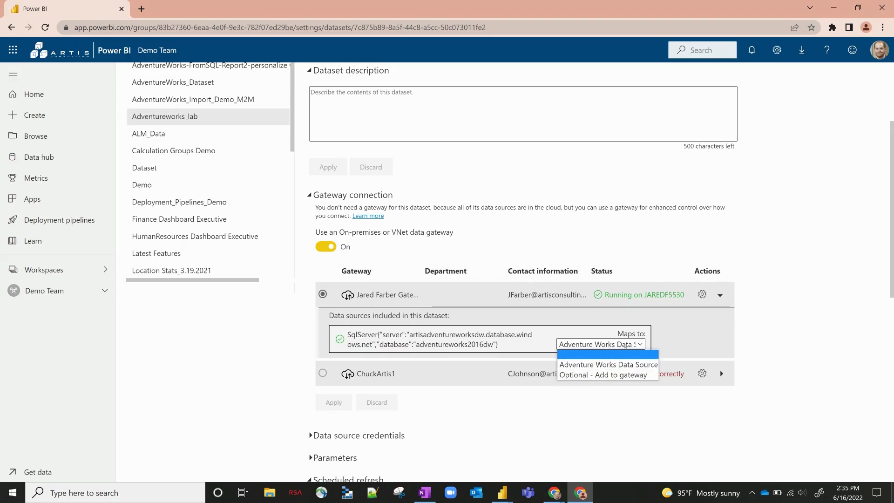
mouse_move(608, 364)
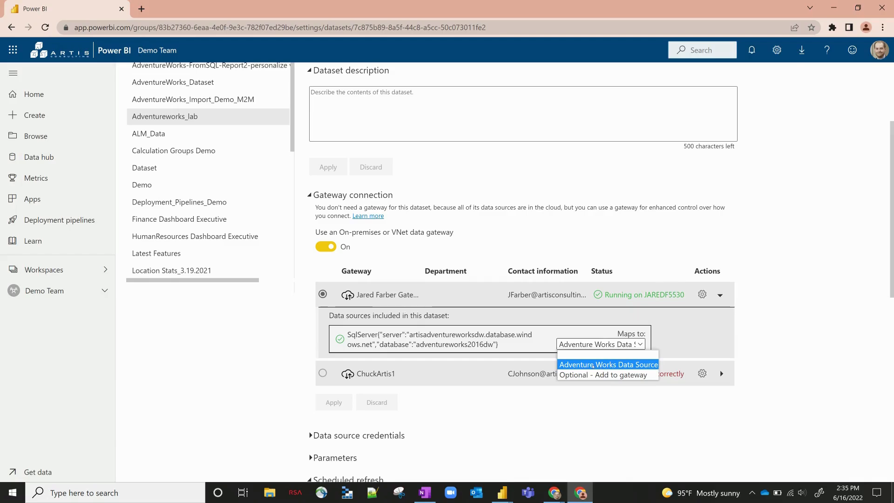
left_click(607, 364)
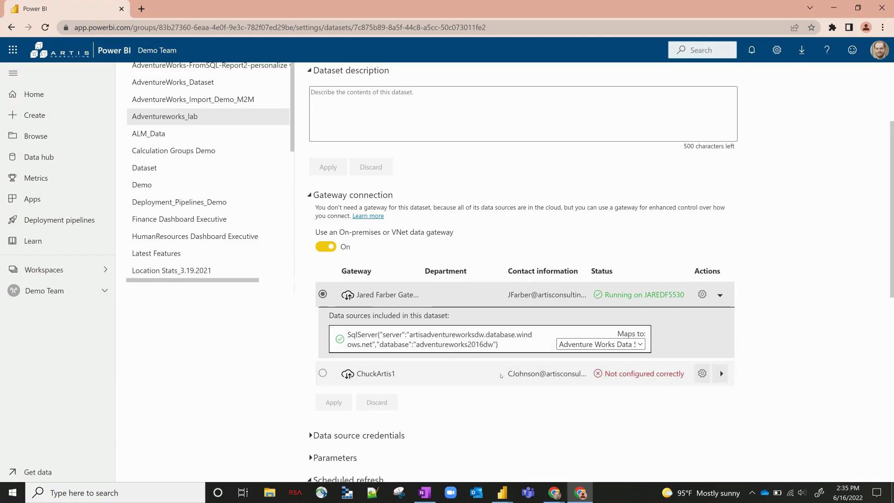
scroll("down", 3)
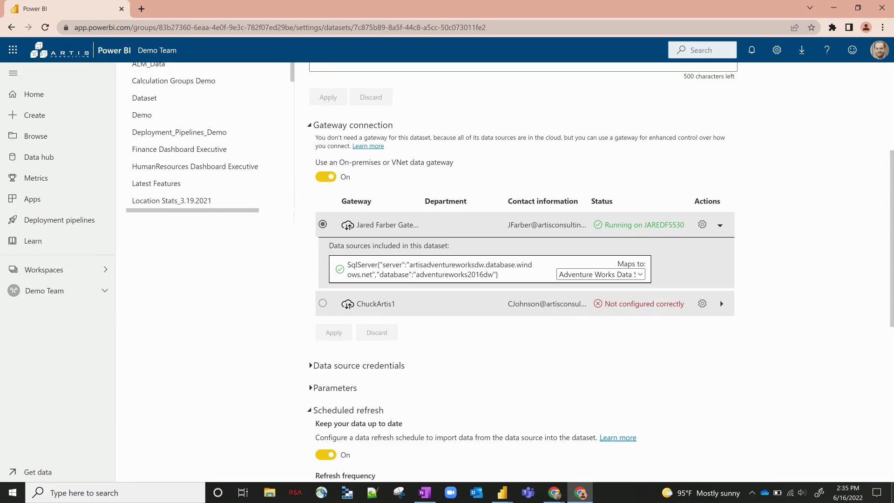
mouse_move(813, 63)
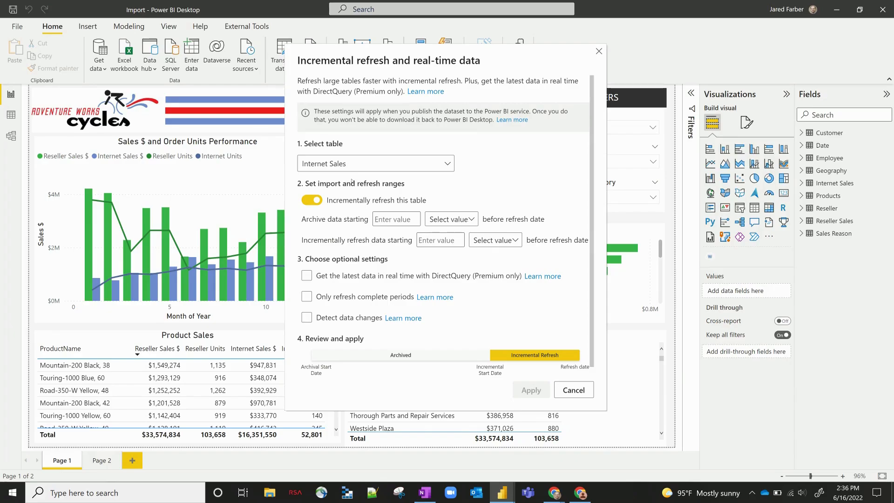
mouse_move(391, 287)
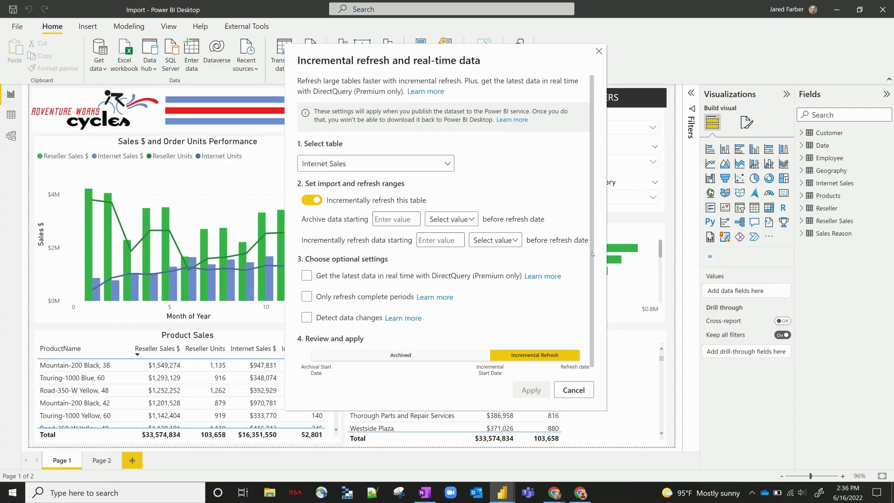
- Toggle Detect data changes on and off, then cancel Internet Sales incremental refresh
left_click(307, 308)
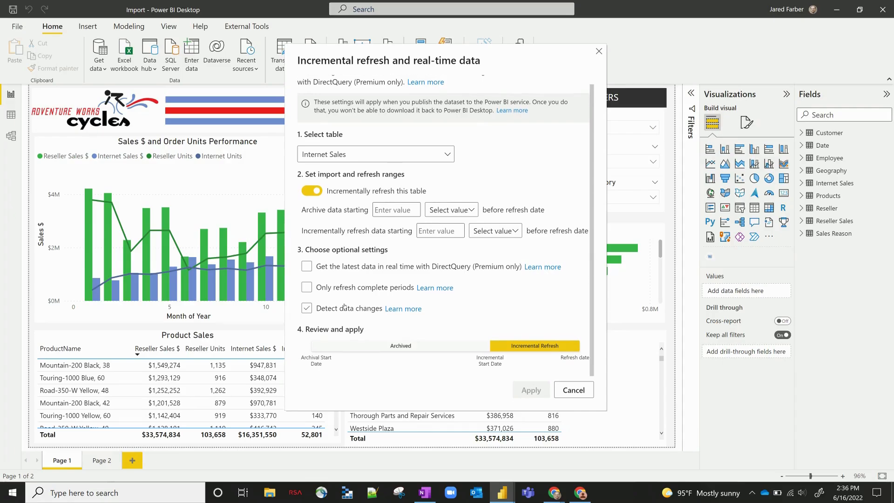
left_click(306, 308)
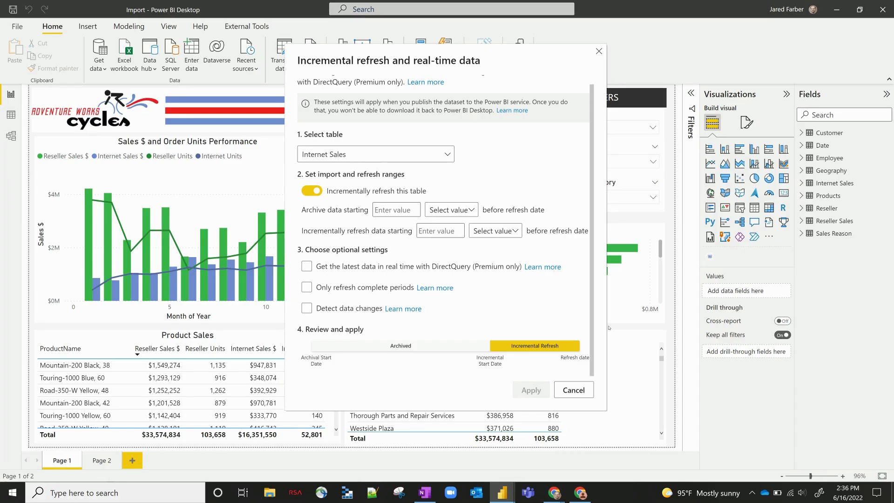
mouse_move(594, 110)
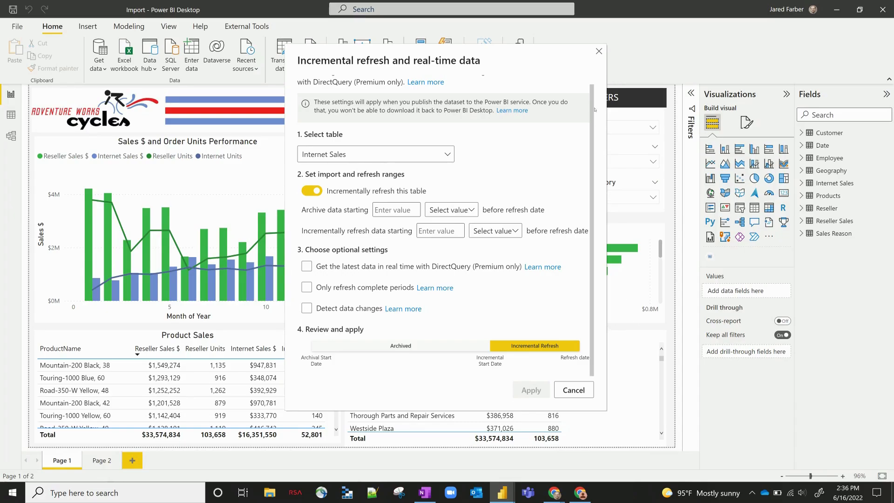
left_click(573, 389)
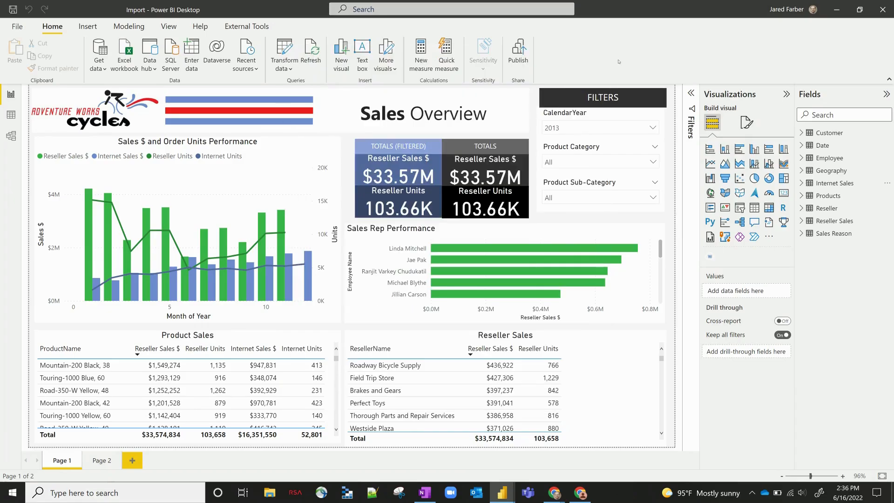
mouse_move(834, 182)
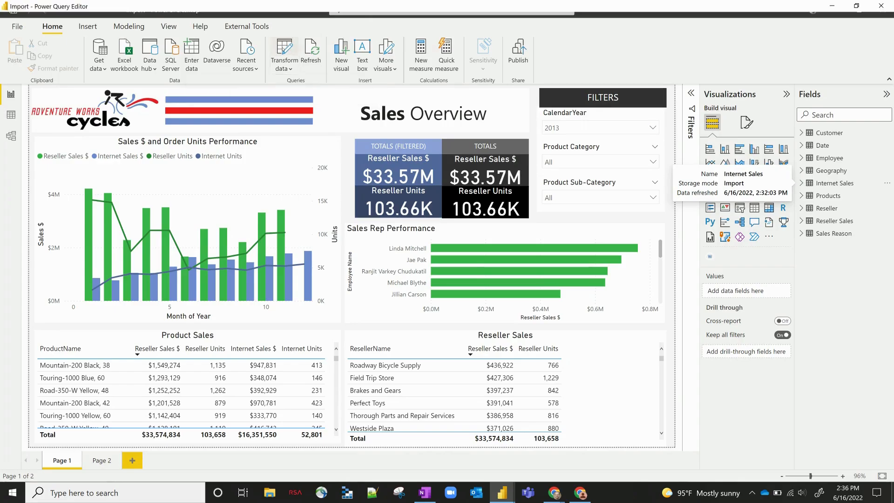
- Create a DataSource parameter holding the server name from Products' Source step
left_click(283, 54)
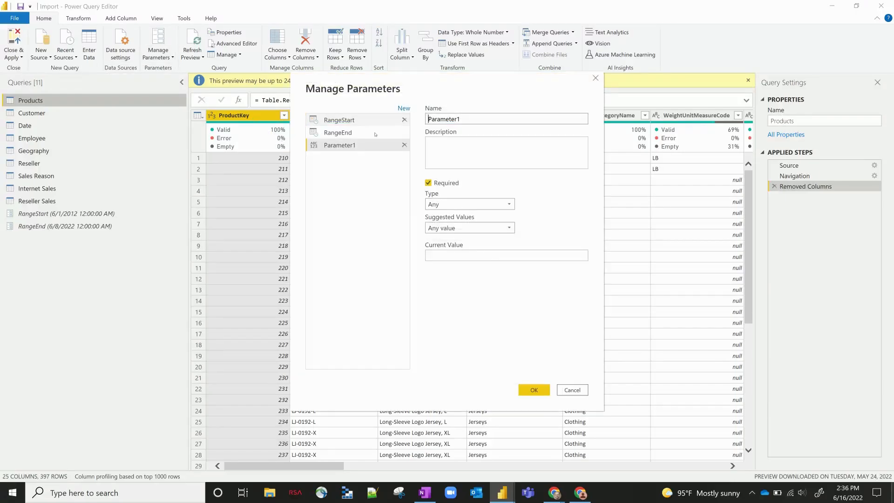
type("DataSource")
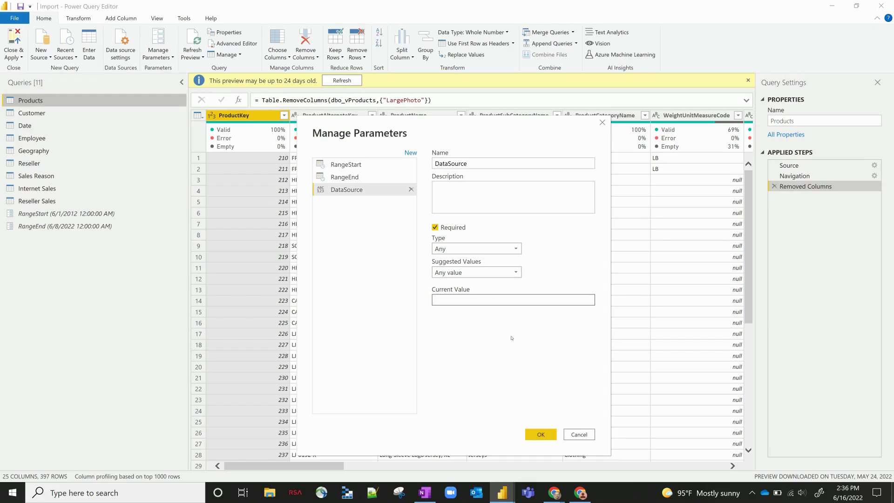
left_click(512, 299)
type("test")
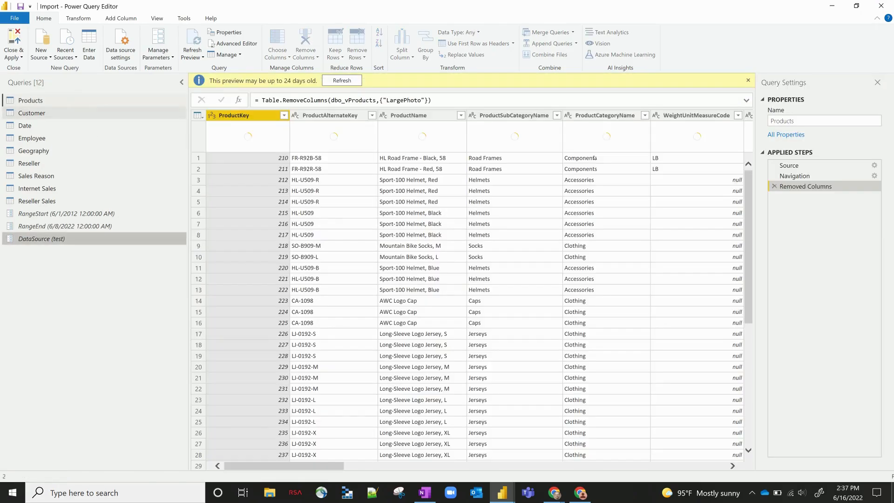
left_click(788, 165)
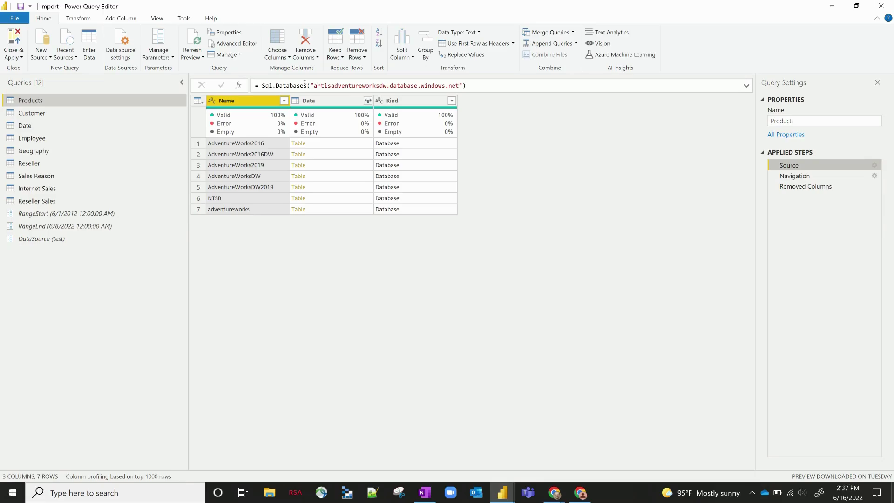
left_click(385, 86)
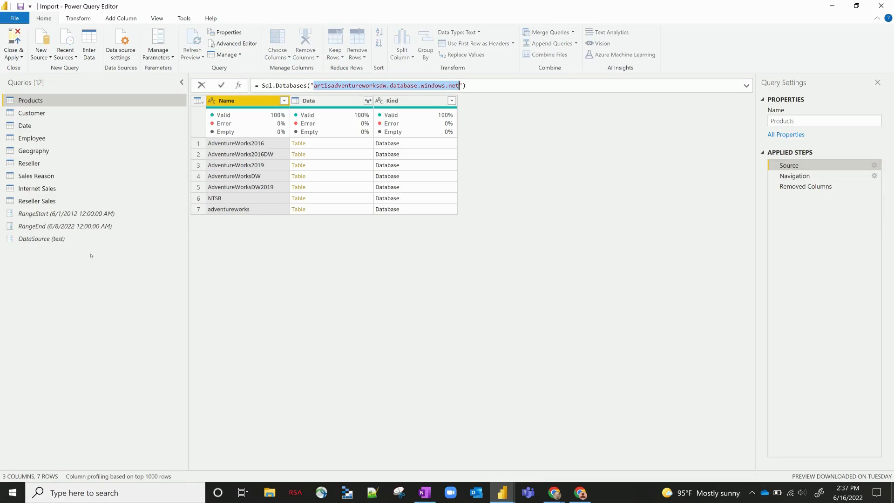
left_click(41, 238)
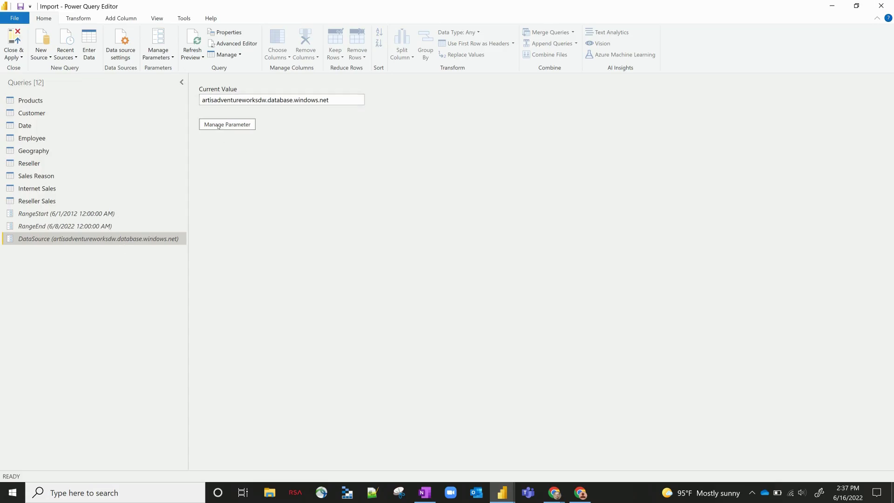
- Replace the server name in Products' Source formula with the DataSource parameter
left_click(31, 101)
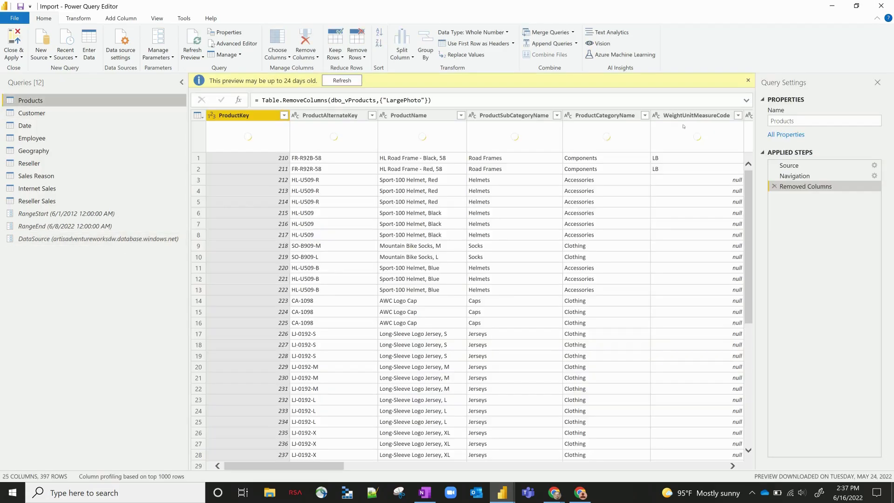
left_click(788, 165)
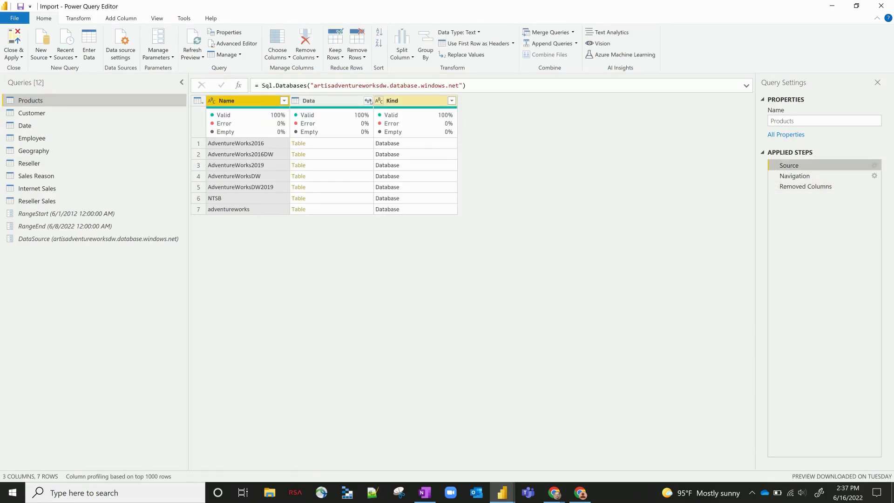
left_click(424, 85)
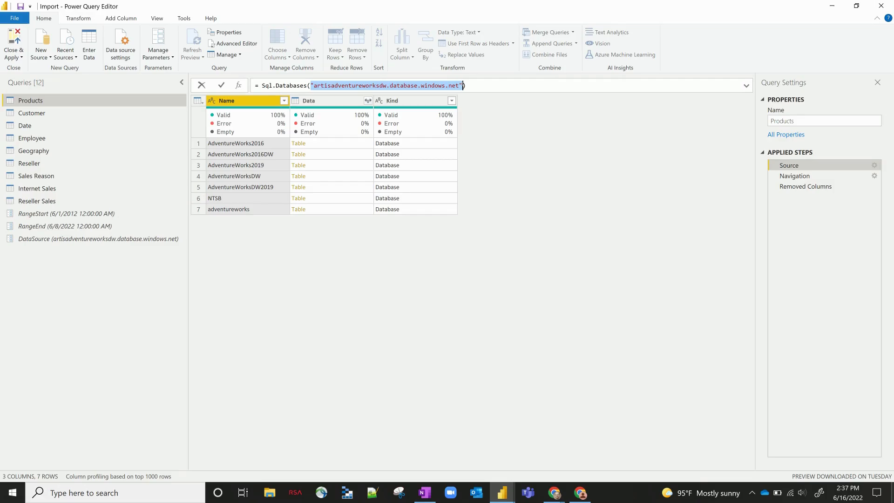
type("ses(S")
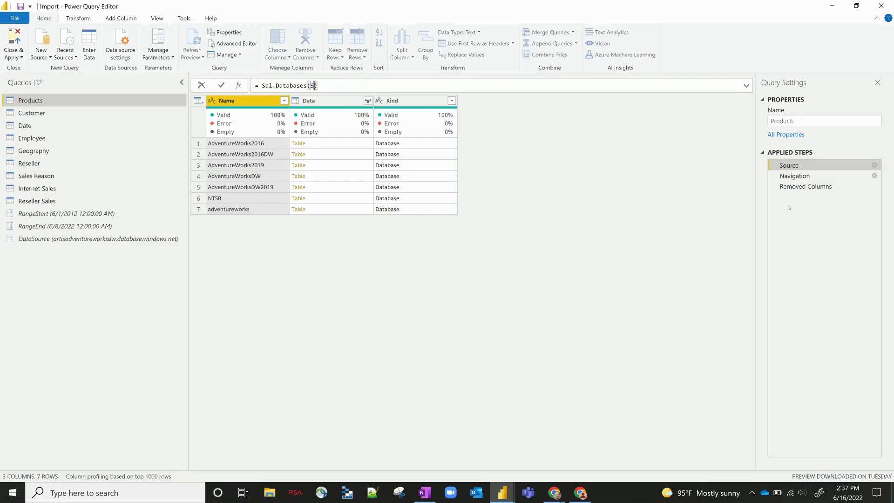
type("AdoDotNet.DataSource")
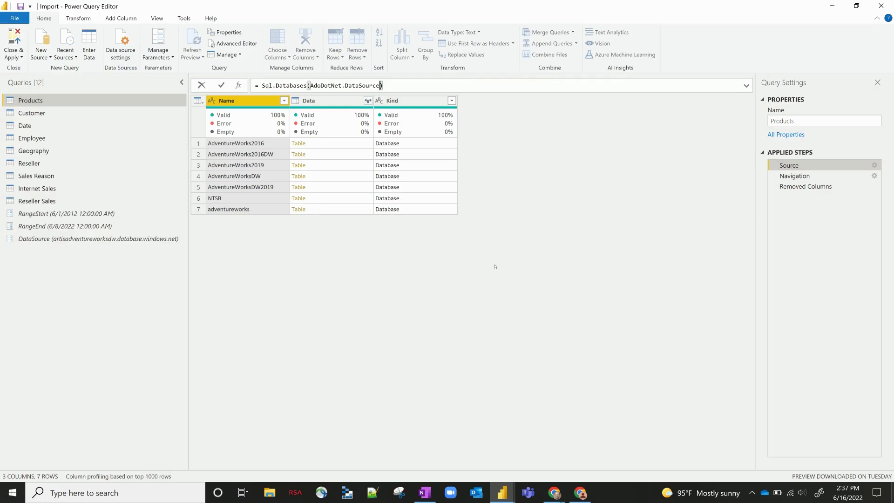
double_click(324, 85)
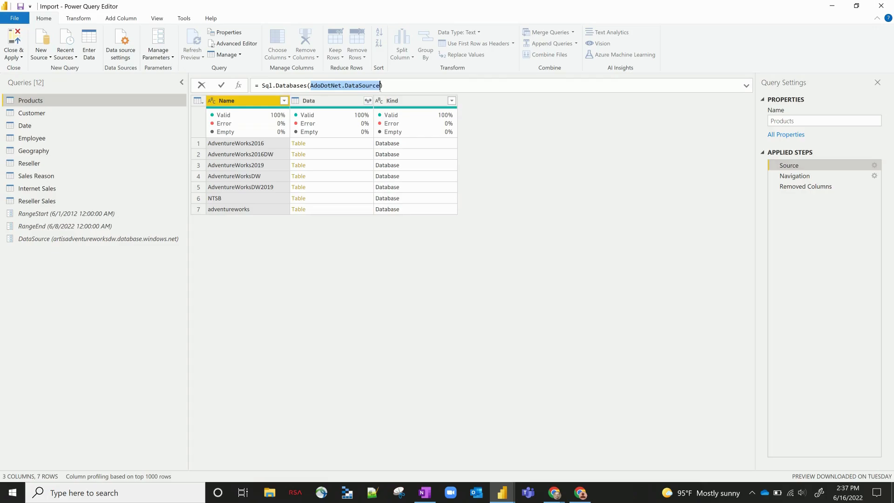
type("DataSource")
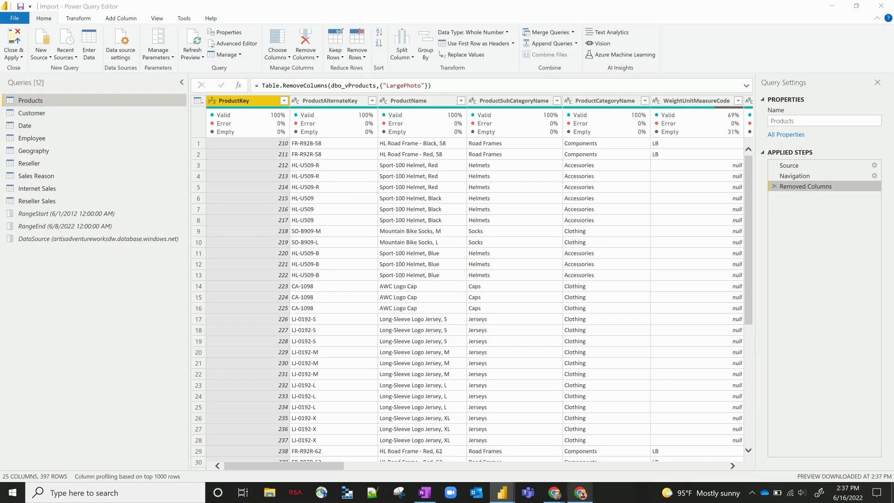
- Expand the Parameters section of the dataset settings in Power BI Service
left_click(580, 492)
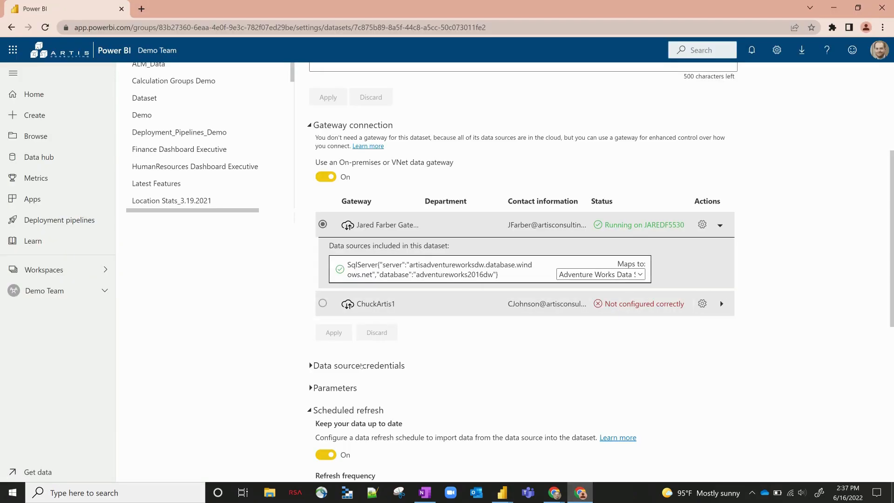
left_click(335, 388)
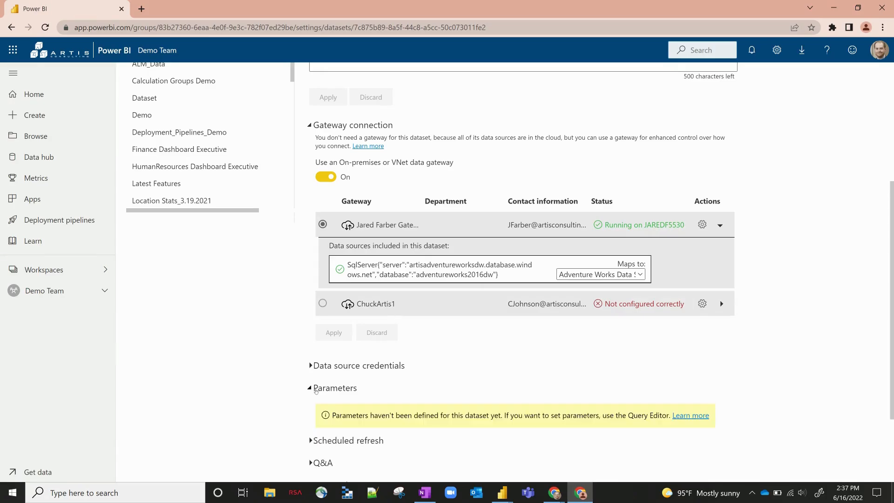
scroll("down", 3)
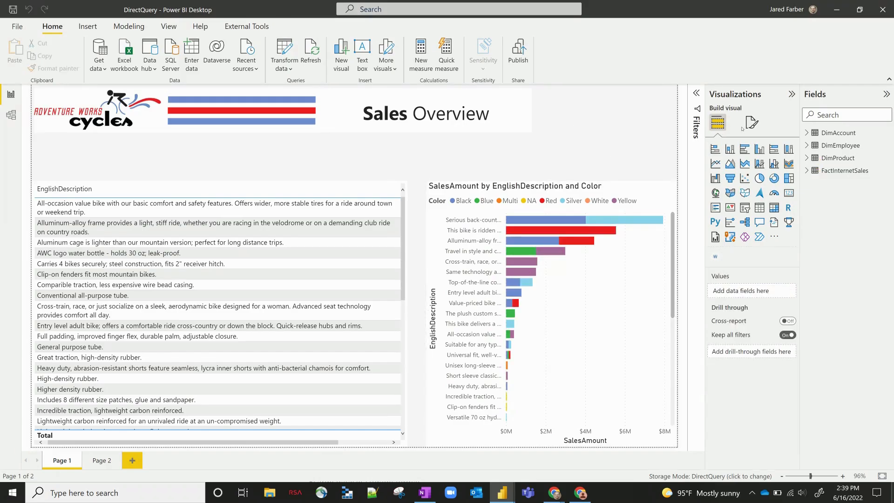
mouse_move(751, 122)
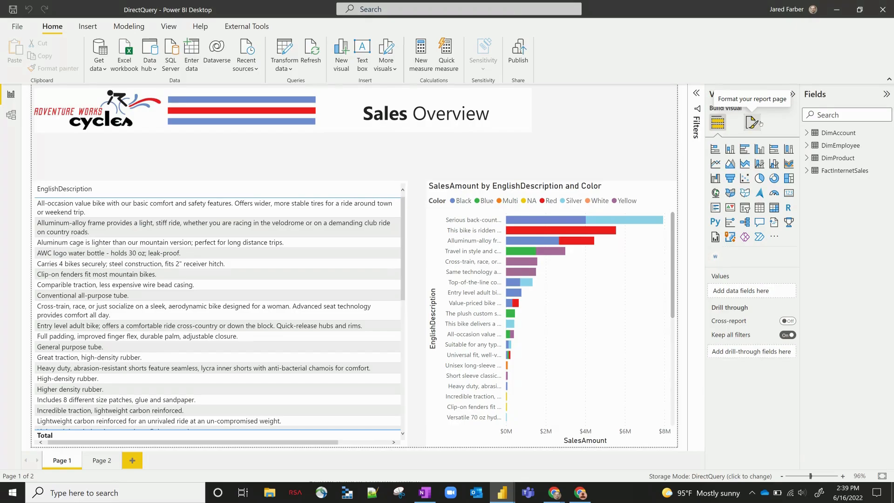
- Show the DirectQuery report's page format settings, including the 15-minute page refresh
left_click(751, 122)
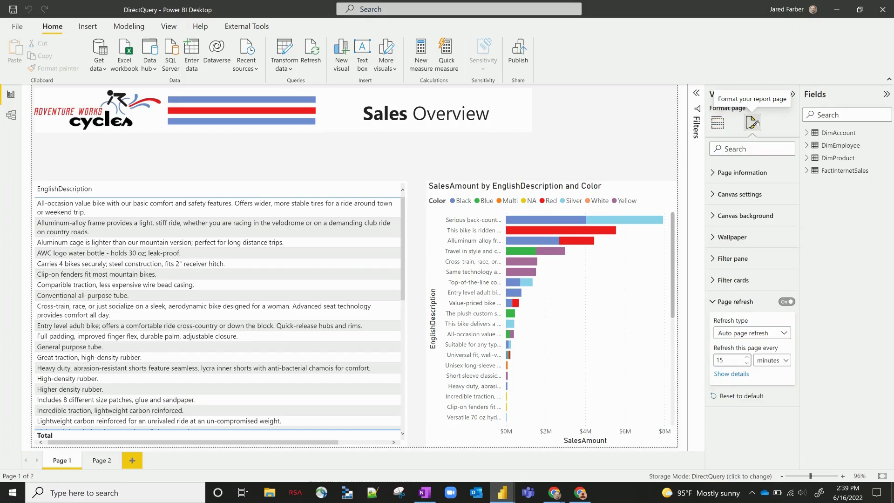
- Set the automatic page refresh interval to 2 minutes
left_click(734, 301)
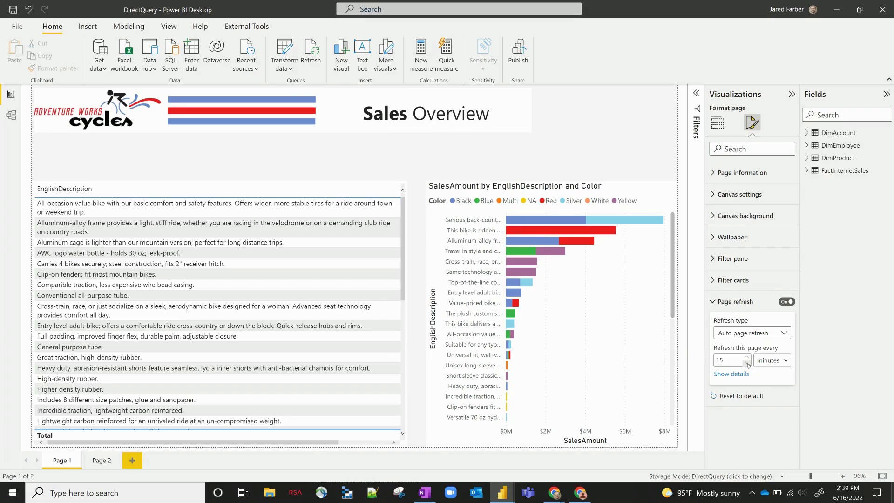
triple_click(728, 360)
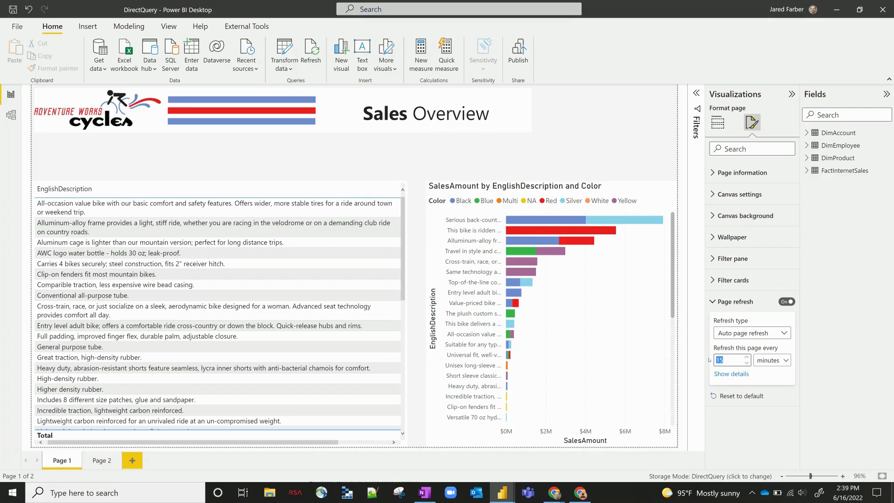
left_click(788, 359)
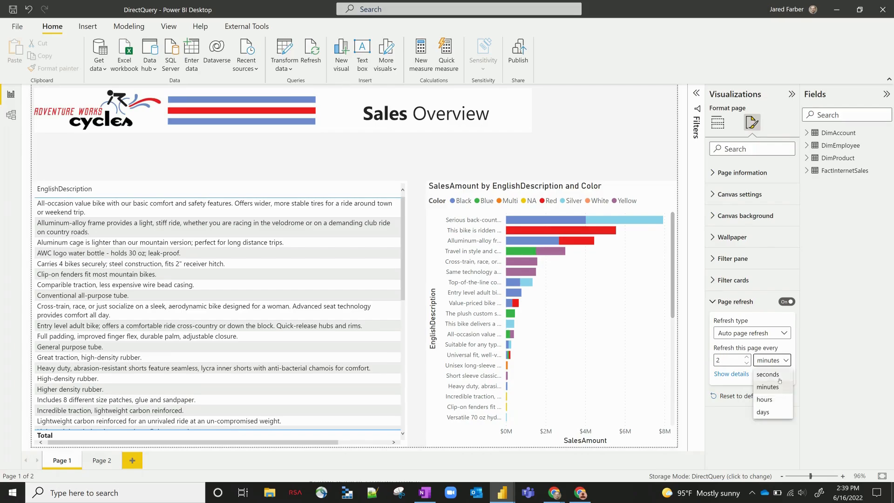
left_click(767, 386)
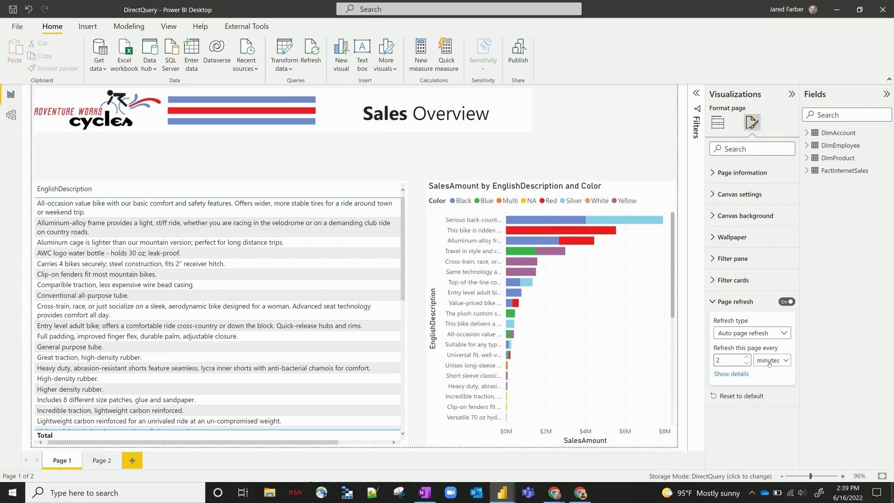
- Switch the page refresh type to change detection and start adding its measure
left_click(751, 333)
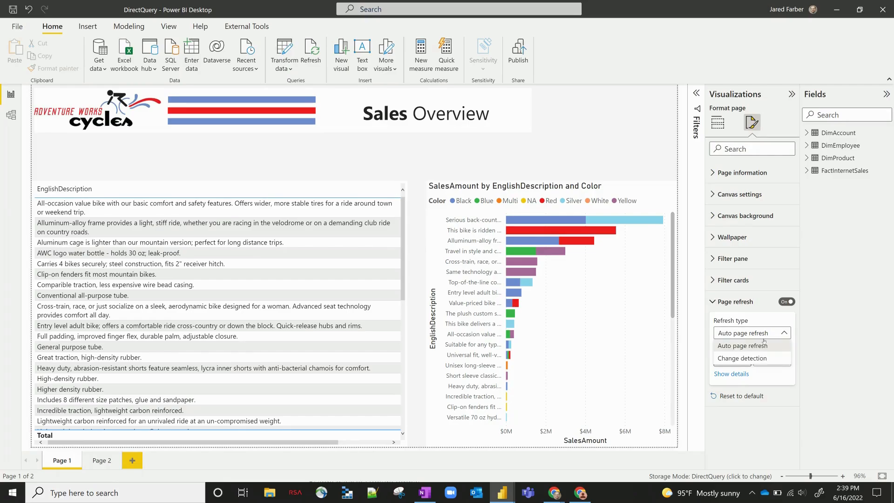
left_click(742, 358)
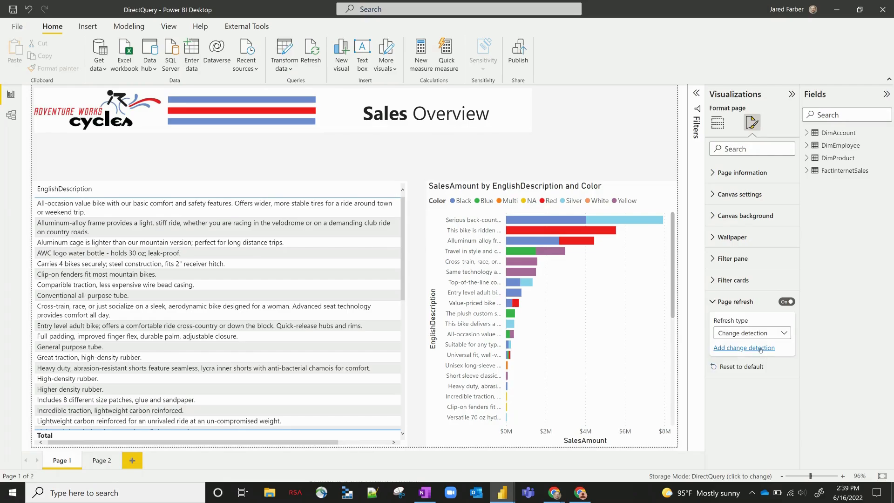
left_click(744, 347)
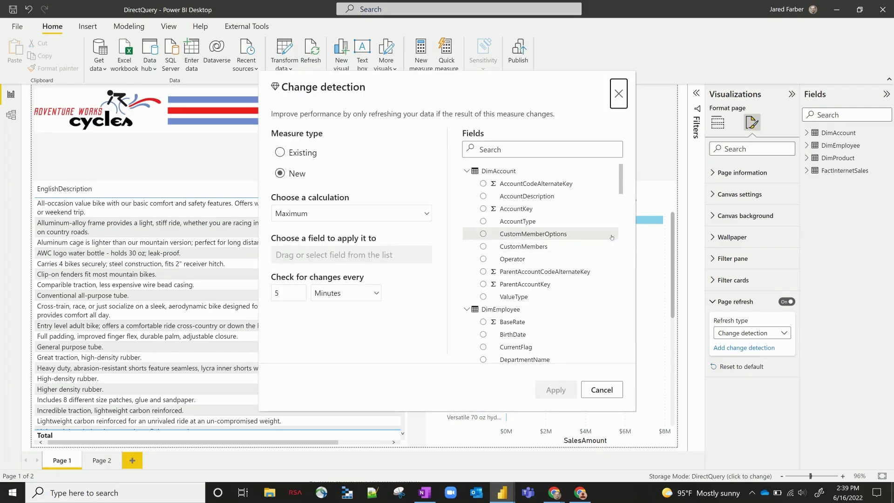
mouse_move(579, 94)
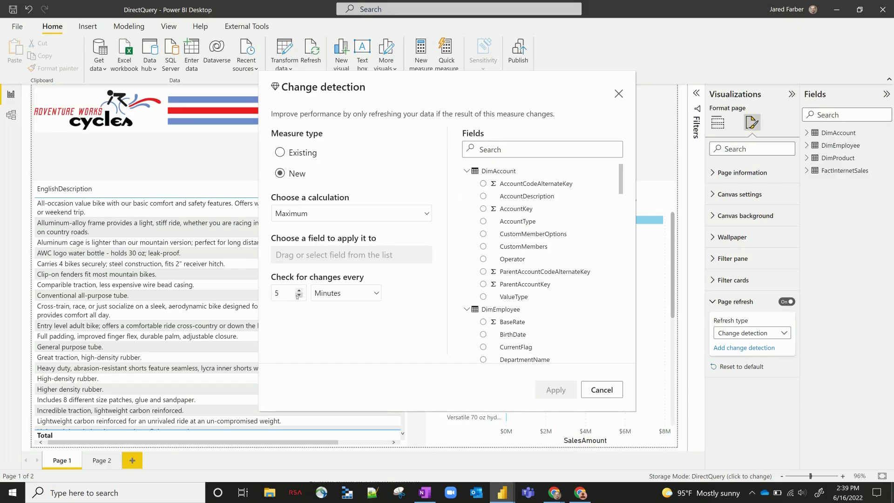
left_click(601, 389)
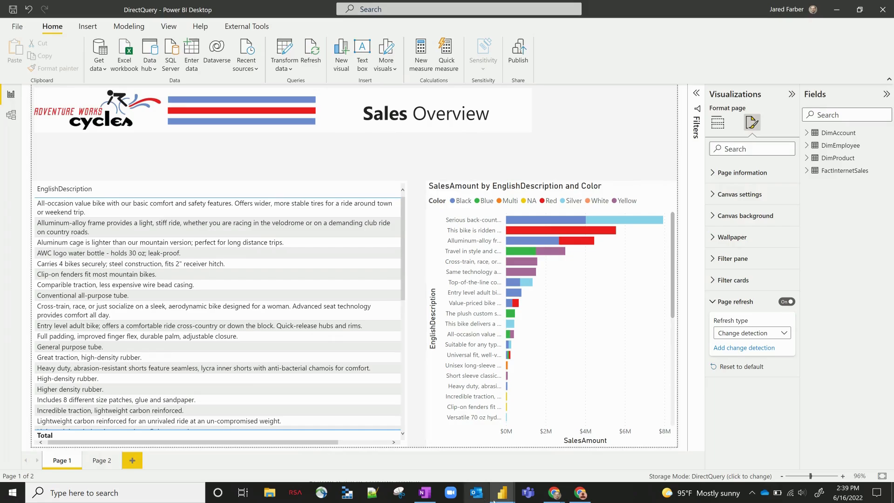
mouse_move(619, 146)
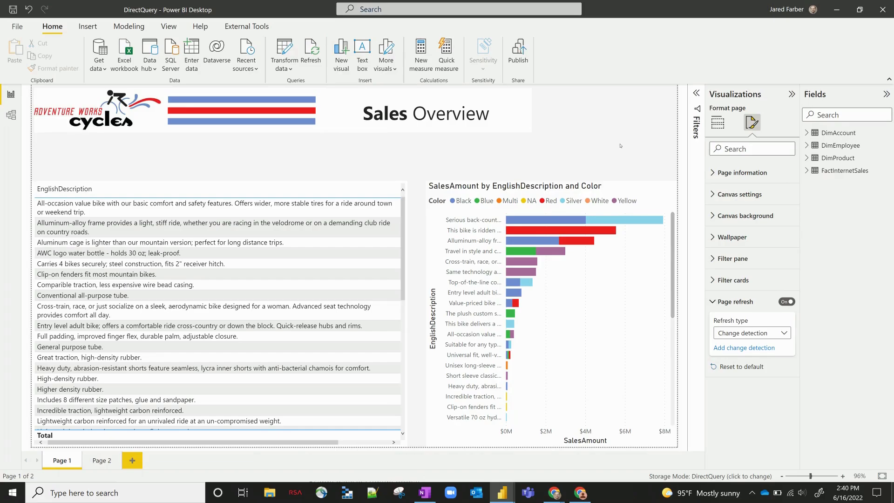
mouse_move(494, 458)
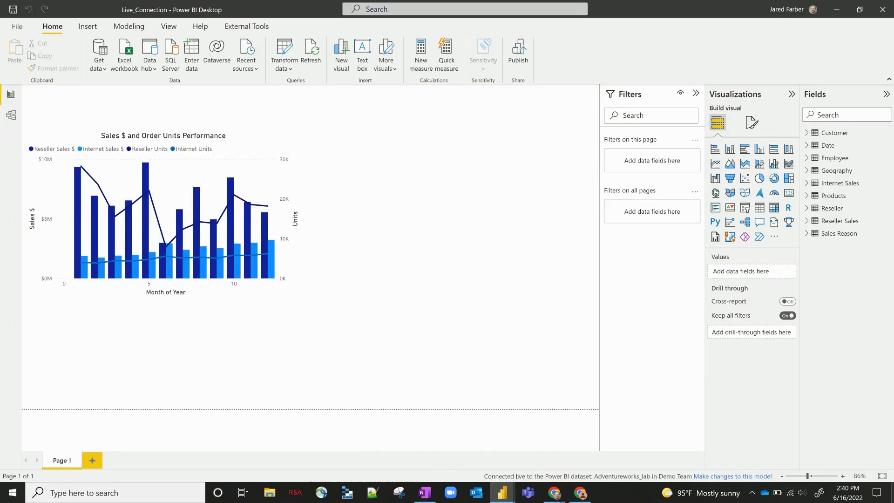
mouse_move(529, 430)
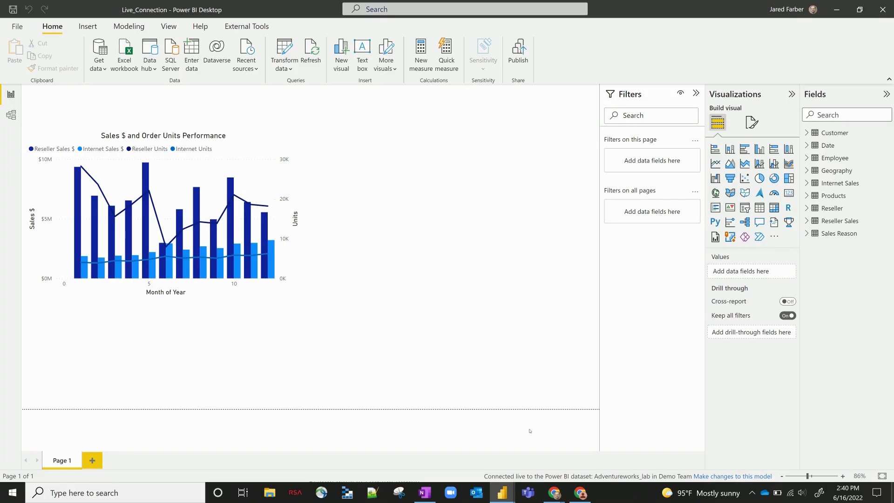
mouse_move(478, 416)
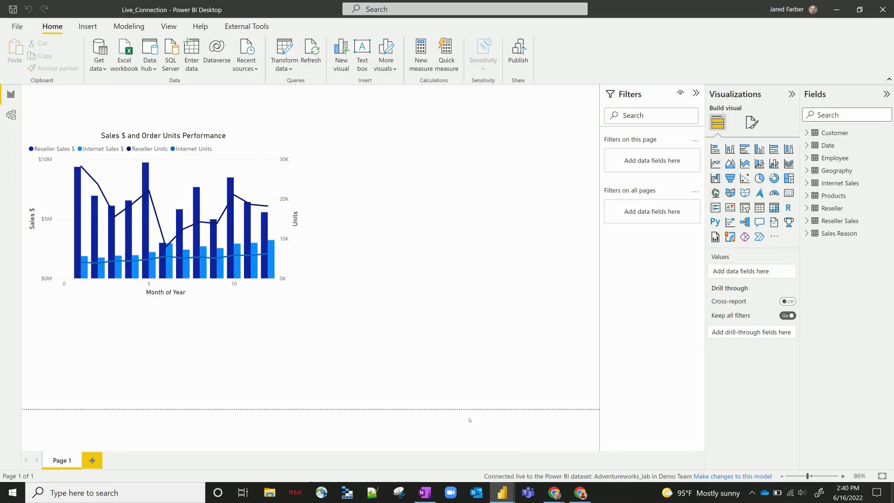
mouse_move(10, 114)
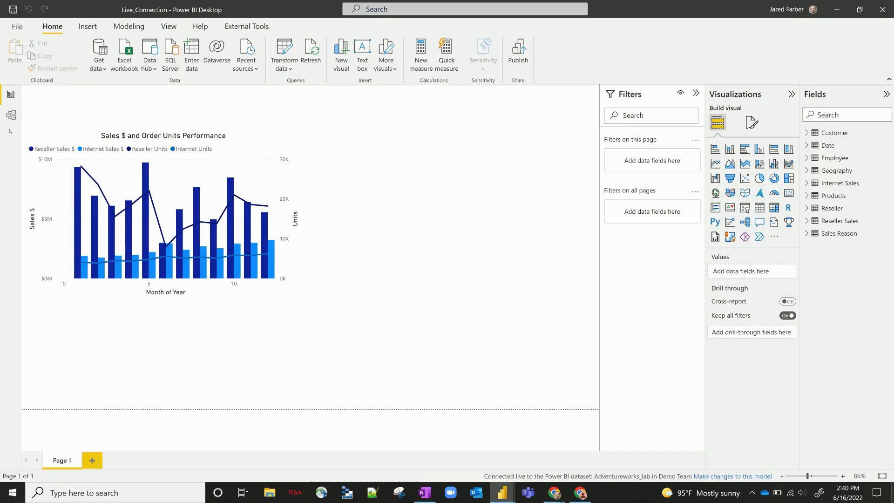
mouse_move(498, 187)
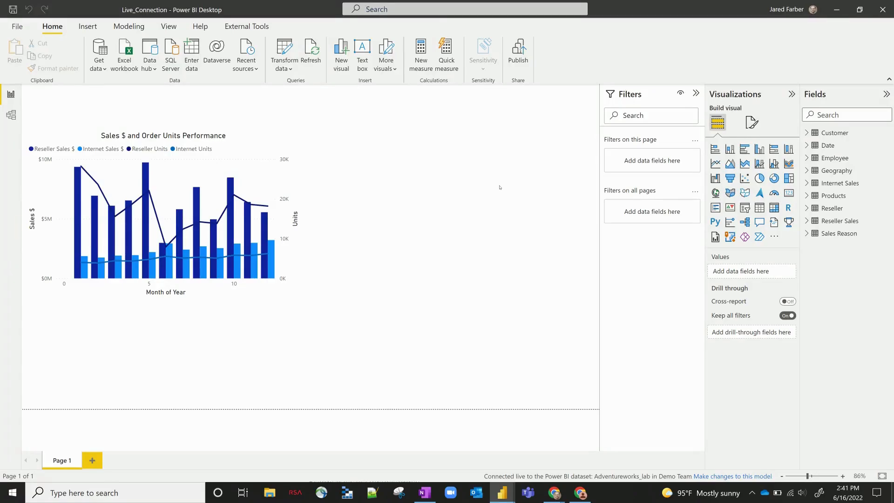
mouse_move(561, 332)
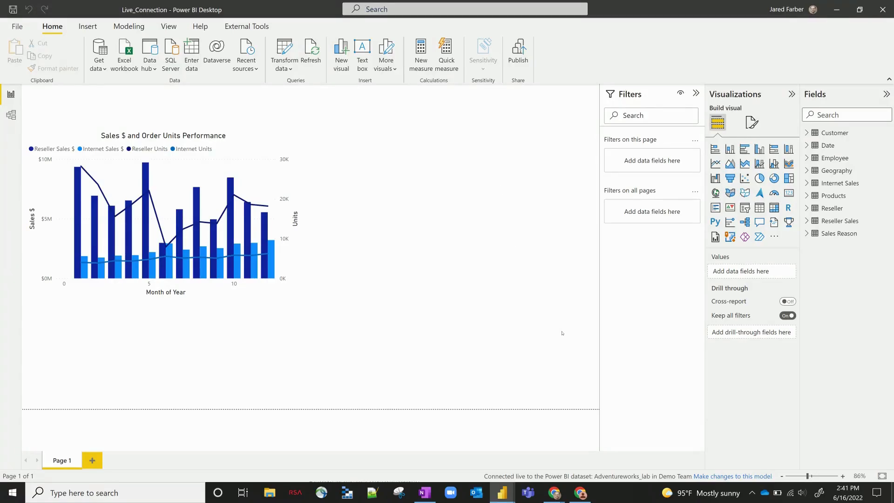
mouse_move(579, 493)
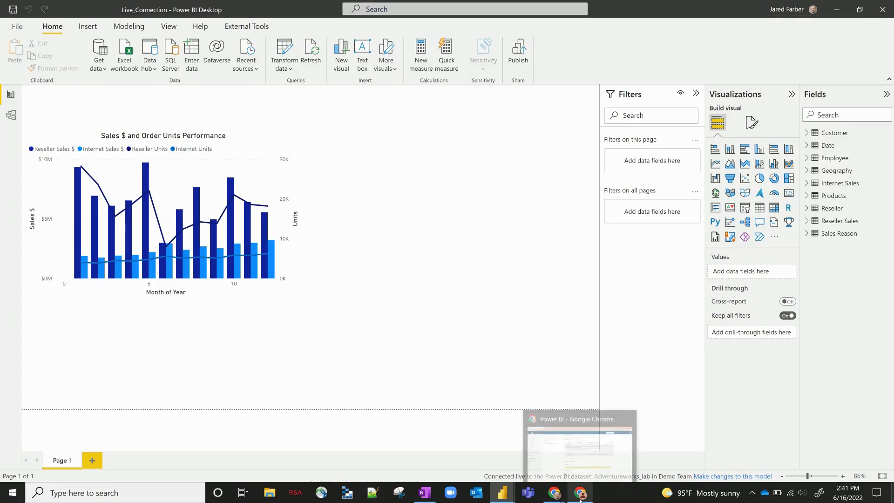
- Switch from Power BI Desktop over to the Power BI web service
left_click(577, 445)
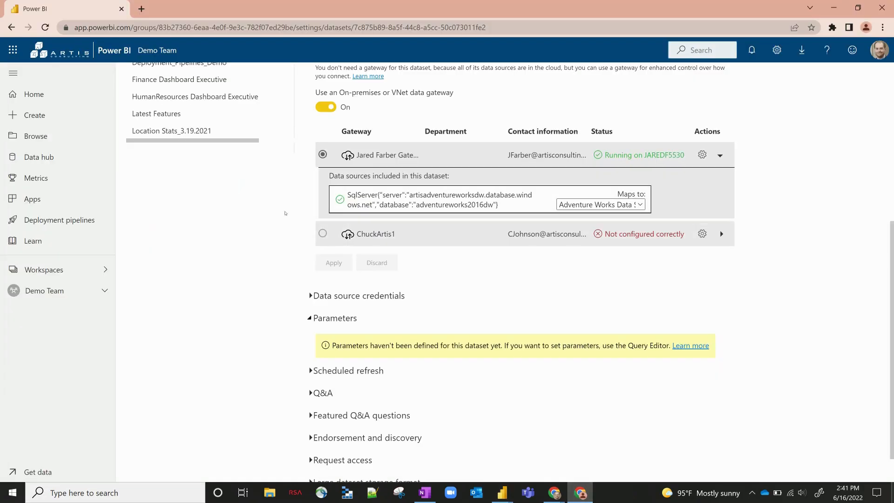
- Open the Adventureworks_lab report from the Demo Team workspace's content list
scroll("up", 3)
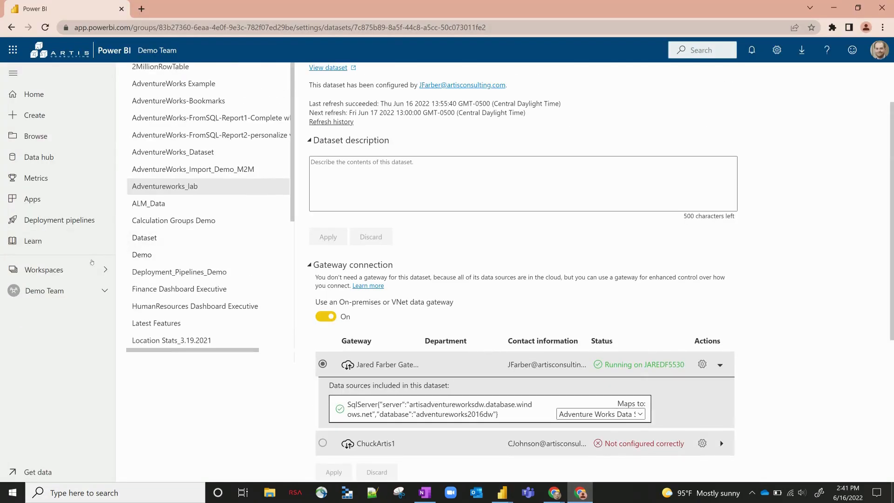
left_click(43, 269)
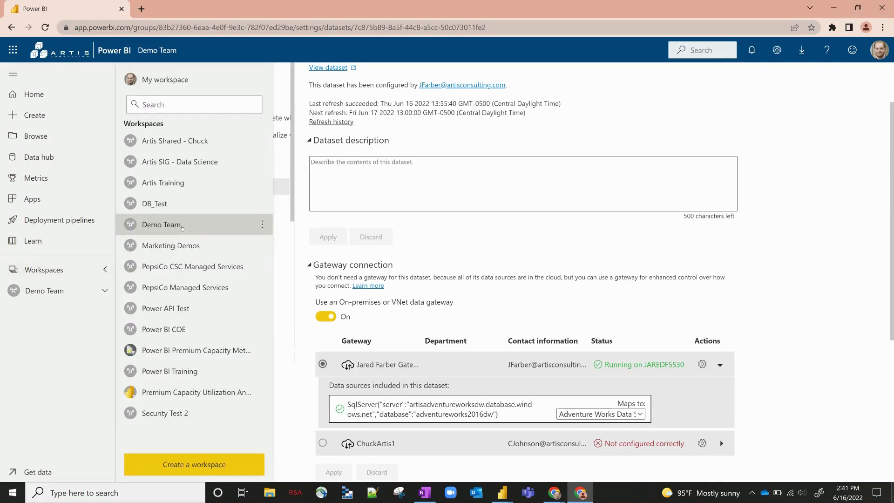
left_click(162, 224)
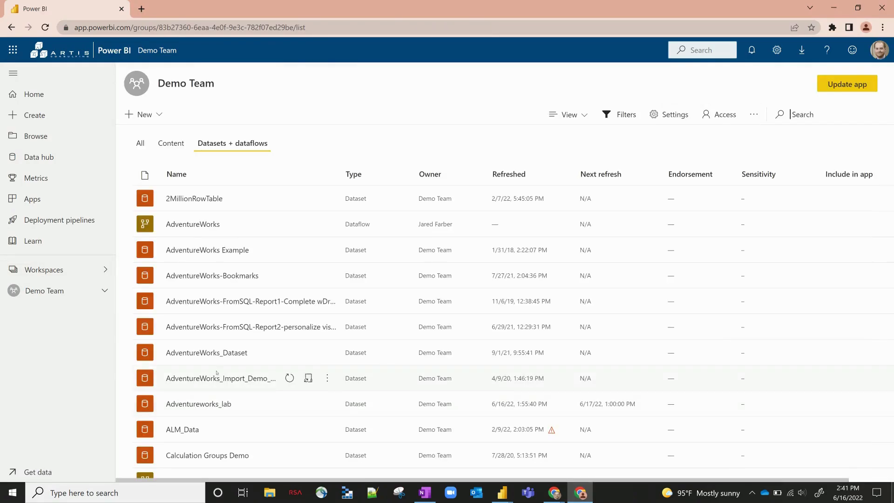
left_click(171, 143)
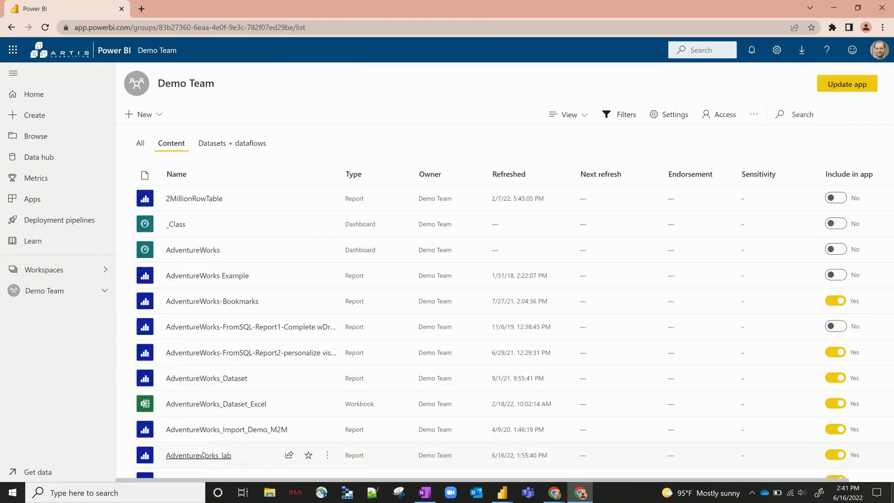
left_click(198, 454)
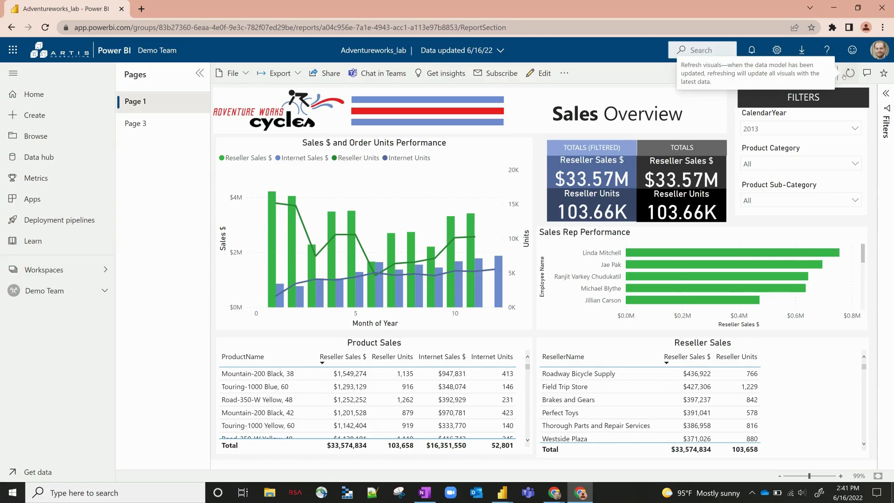
mouse_move(683, 92)
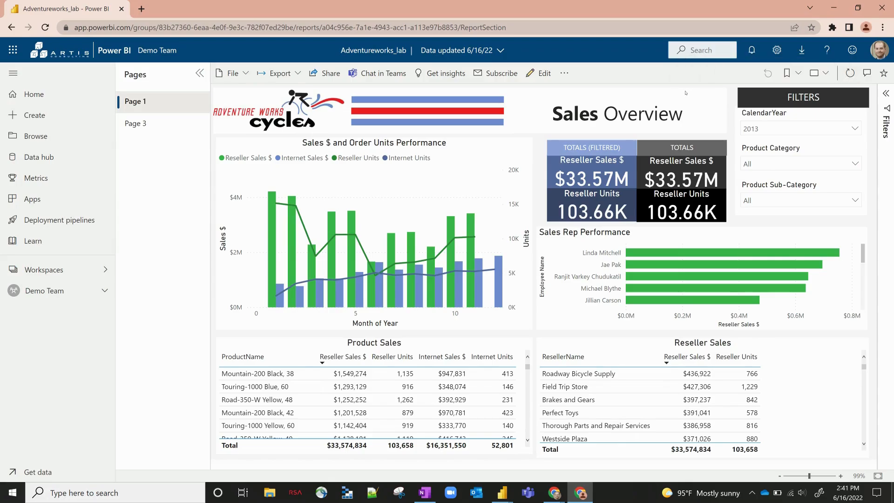